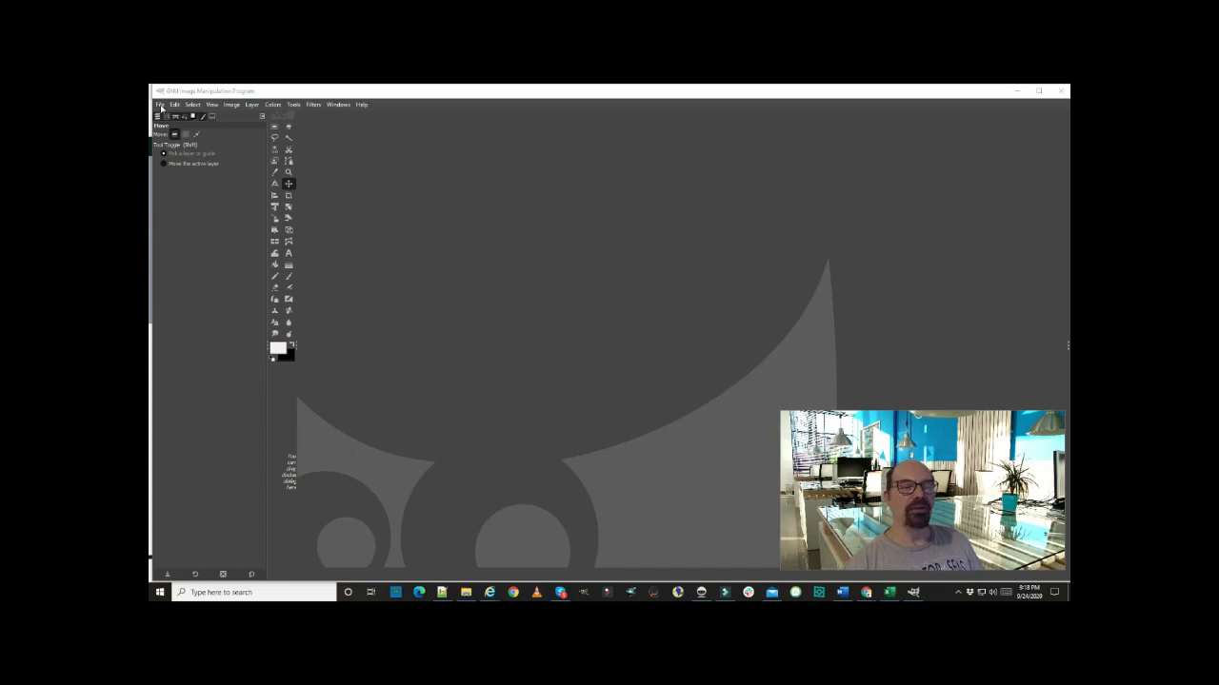
# - Create a new 300×250 px image via File > New
pyautogui.click(160, 105)
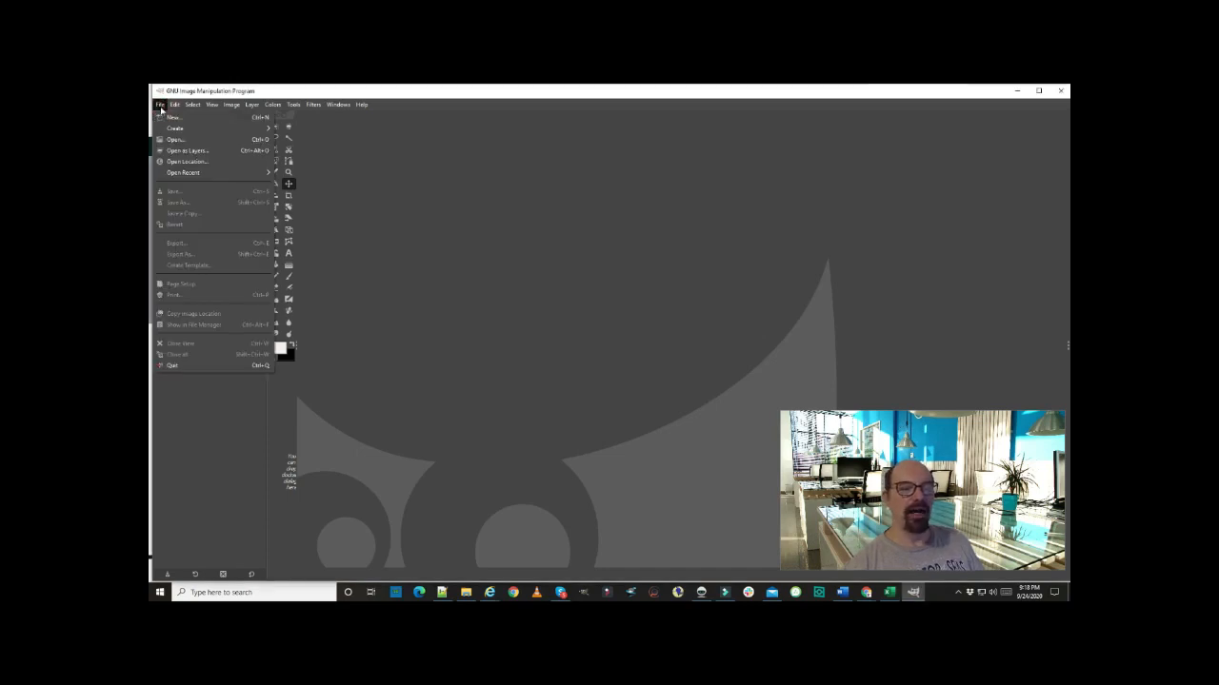
pyautogui.click(173, 116)
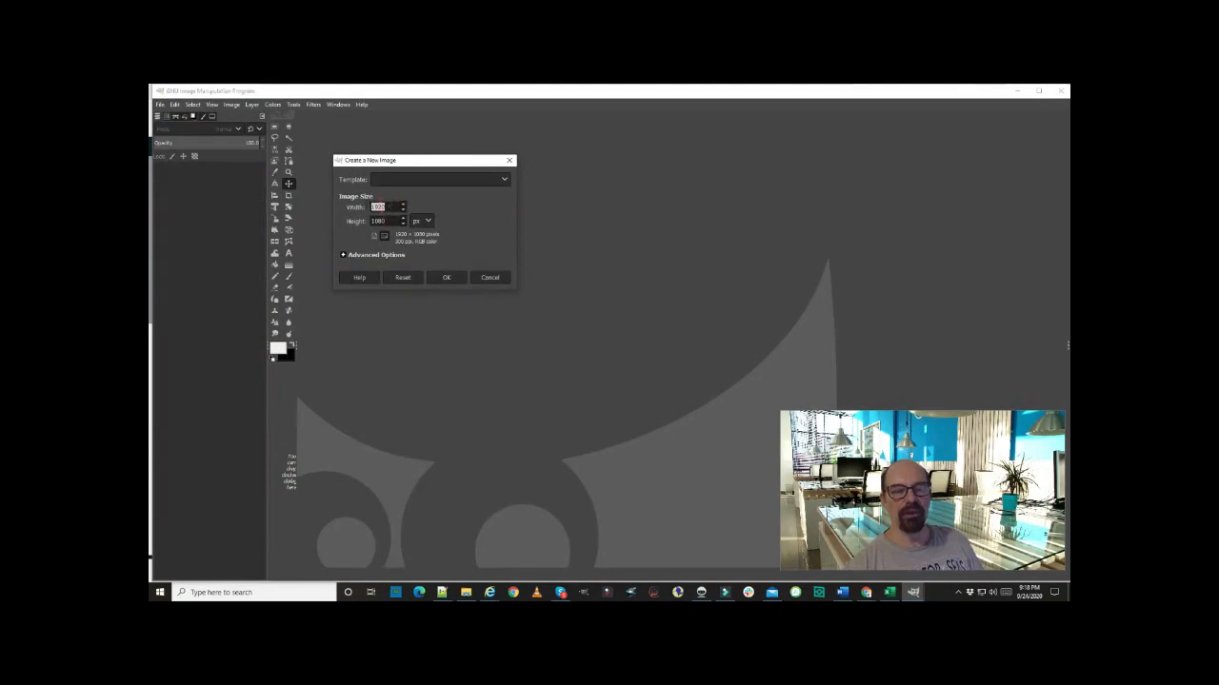
pyautogui.write('300')
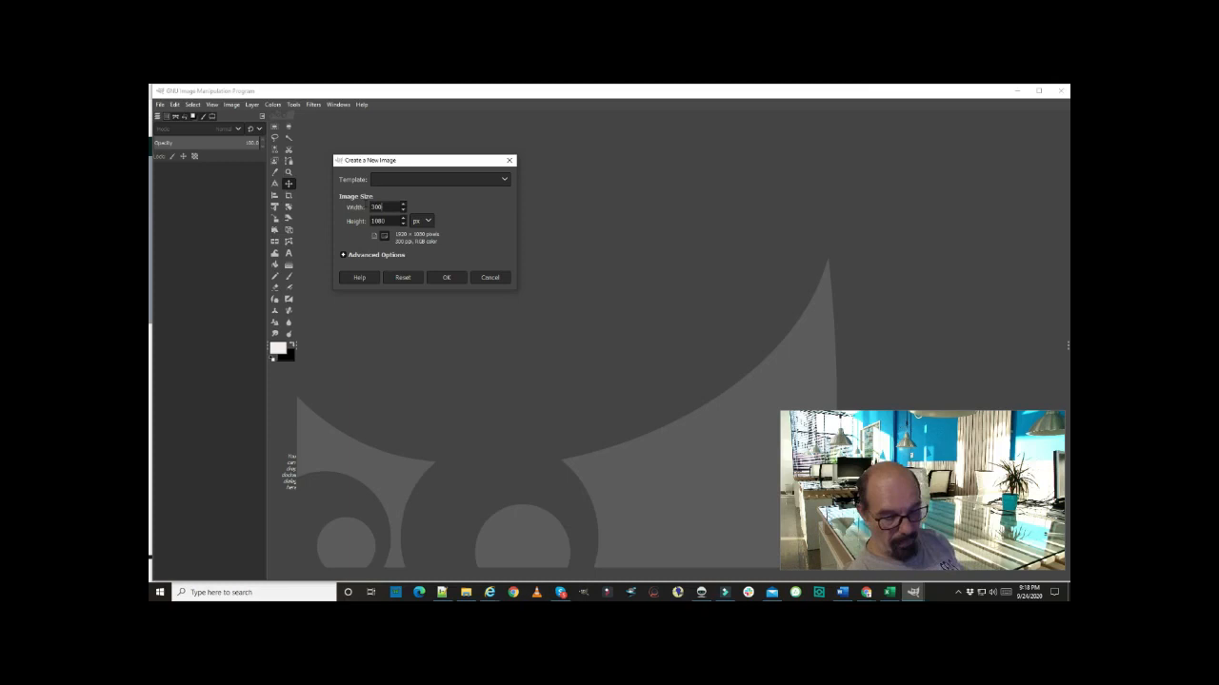
pyautogui.click(385, 220)
pyautogui.write('250')
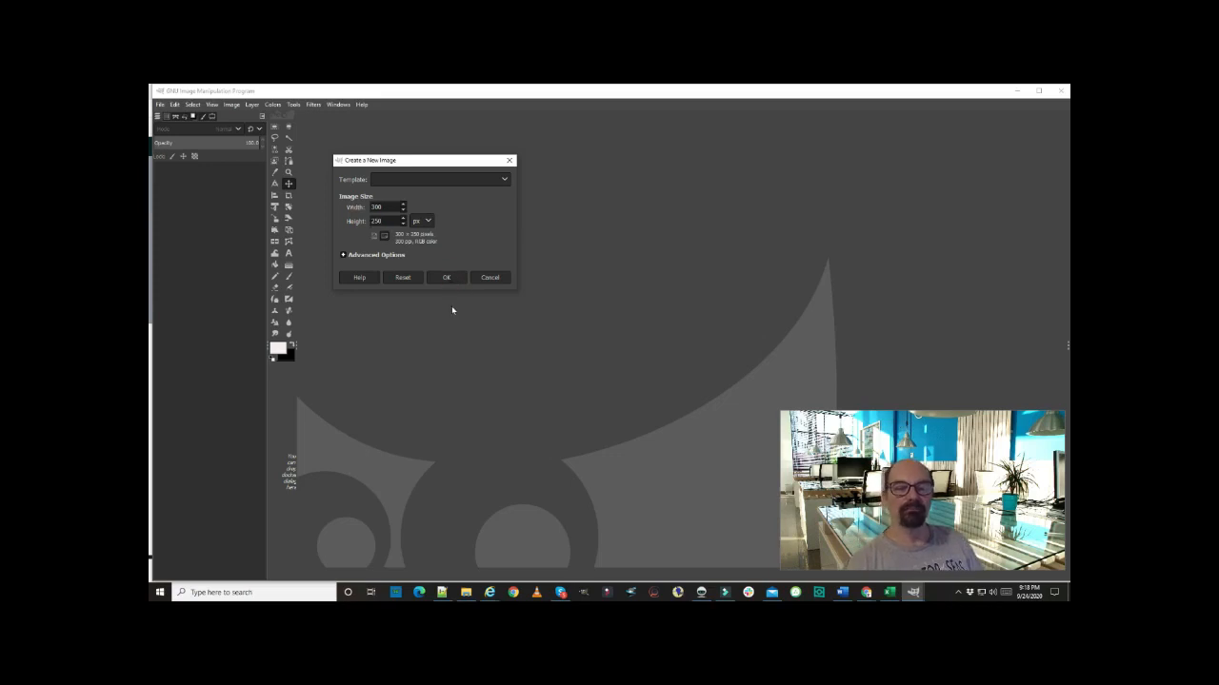
pyautogui.click(445, 277)
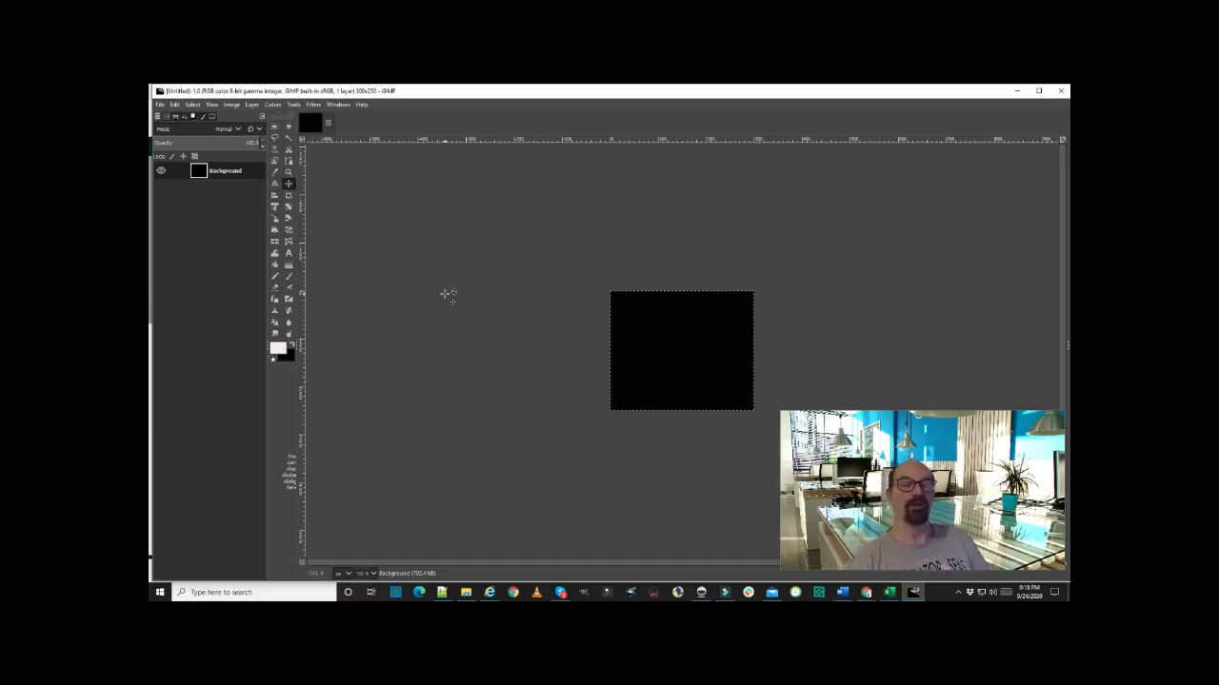
pyautogui.moveTo(462, 288)
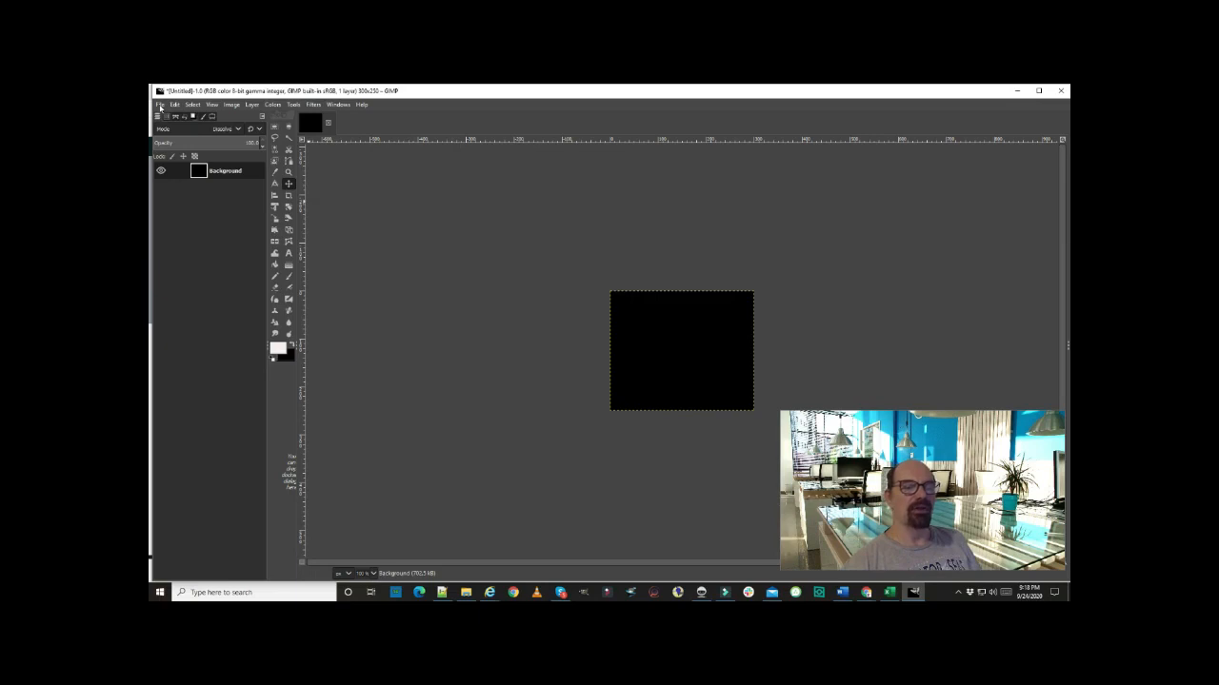
# - Start Open as Layers and browse into the Downloads folder
pyautogui.click(160, 104)
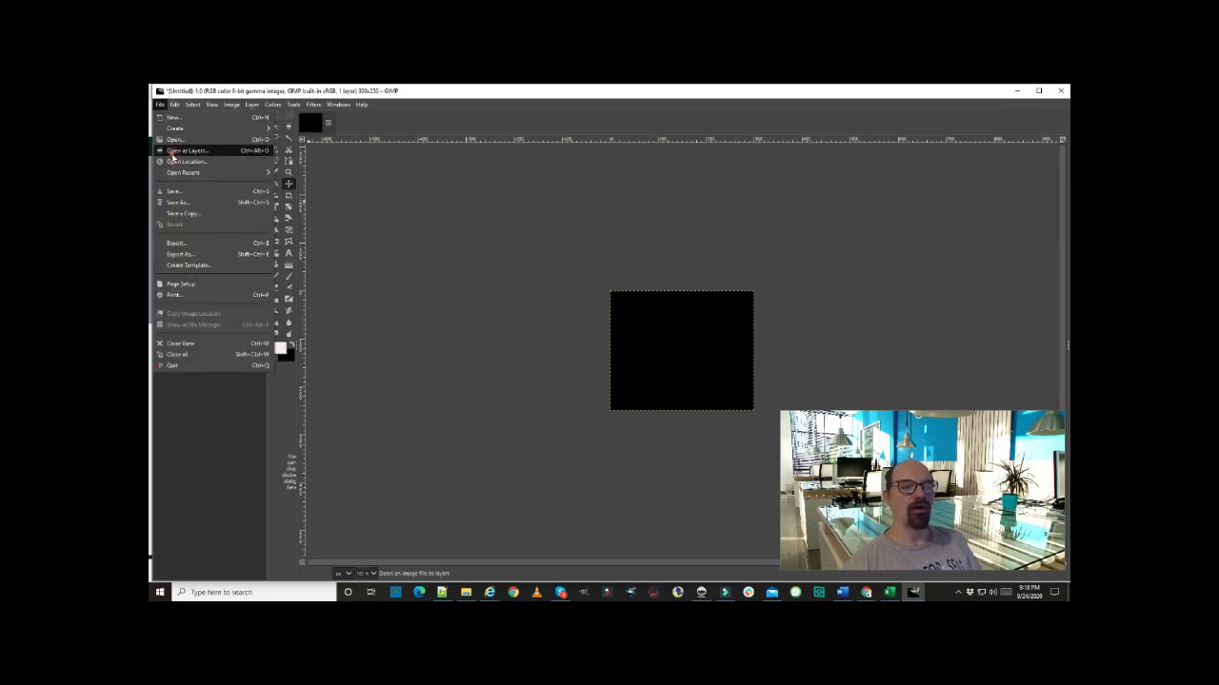
pyautogui.click(187, 150)
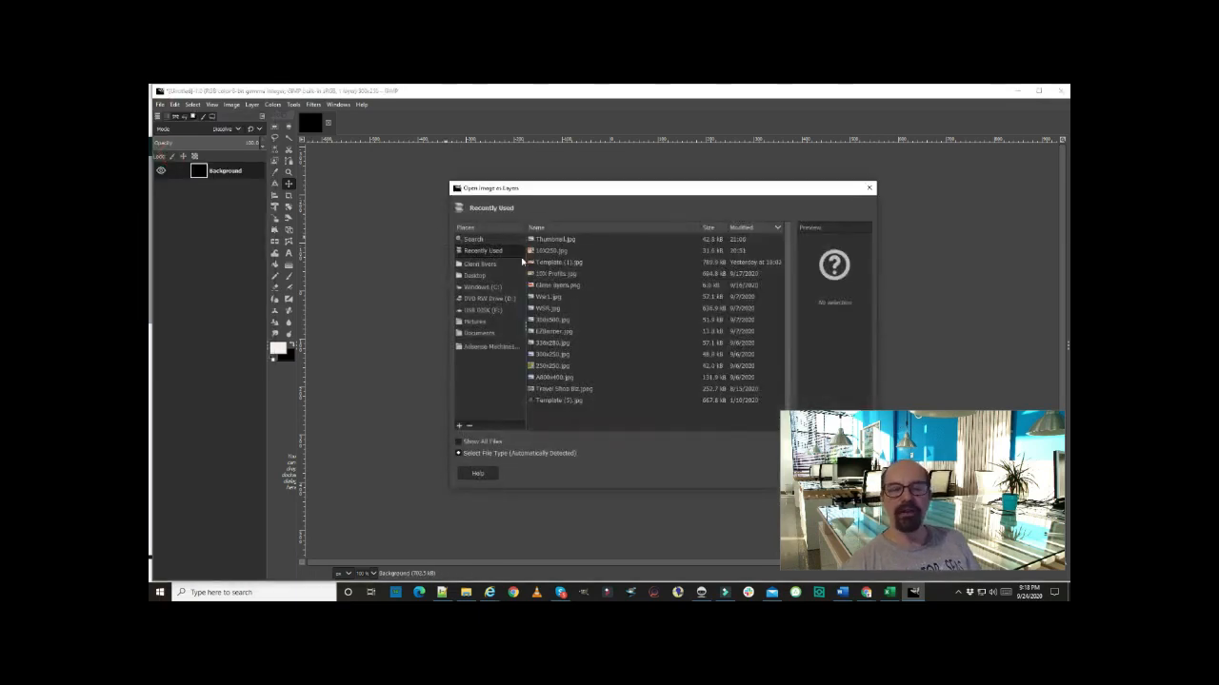
pyautogui.moveTo(644, 279)
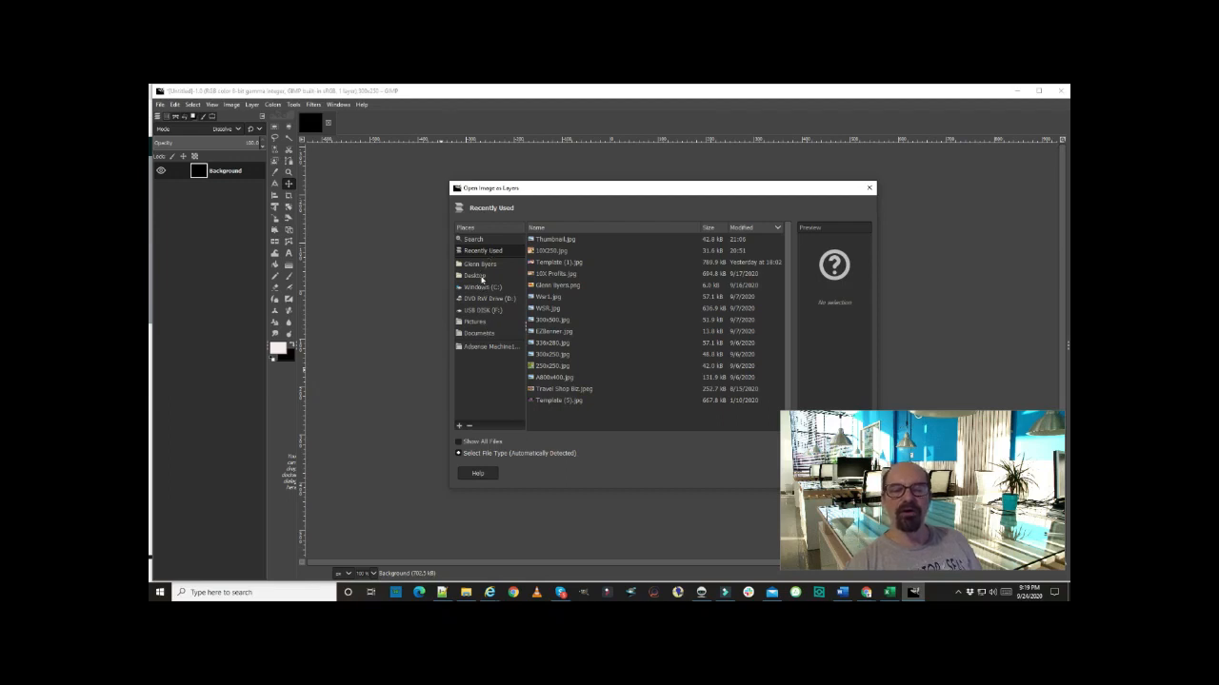
pyautogui.click(479, 264)
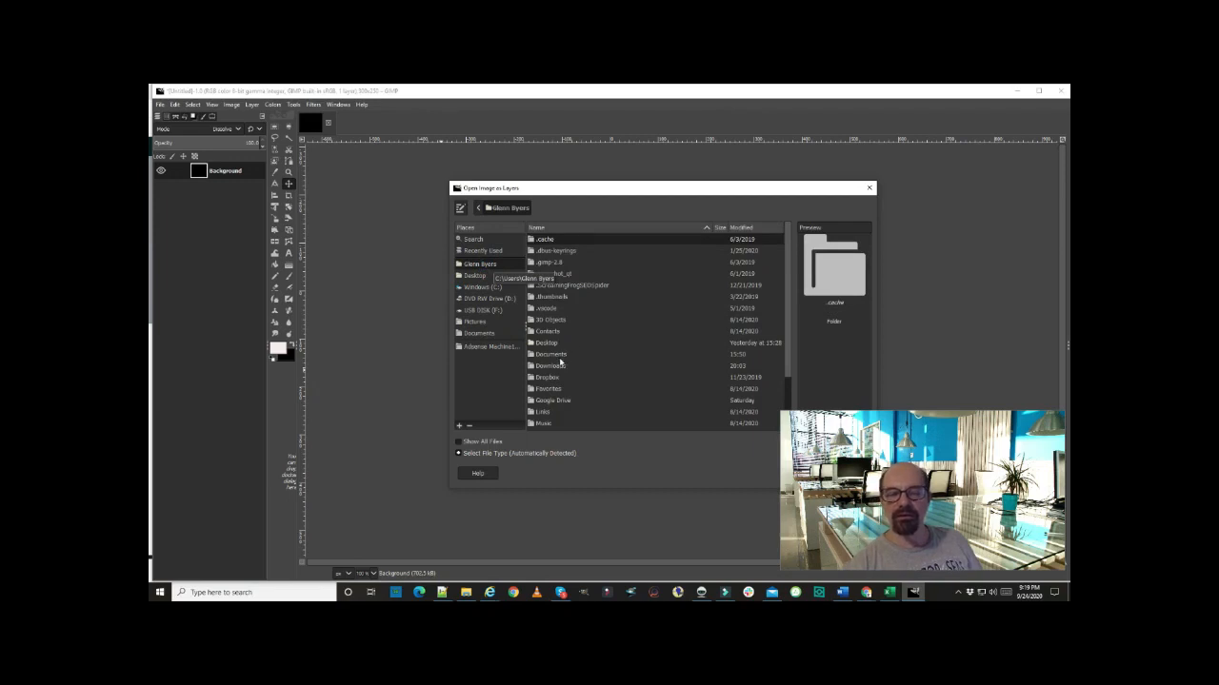
pyautogui.click(550, 366)
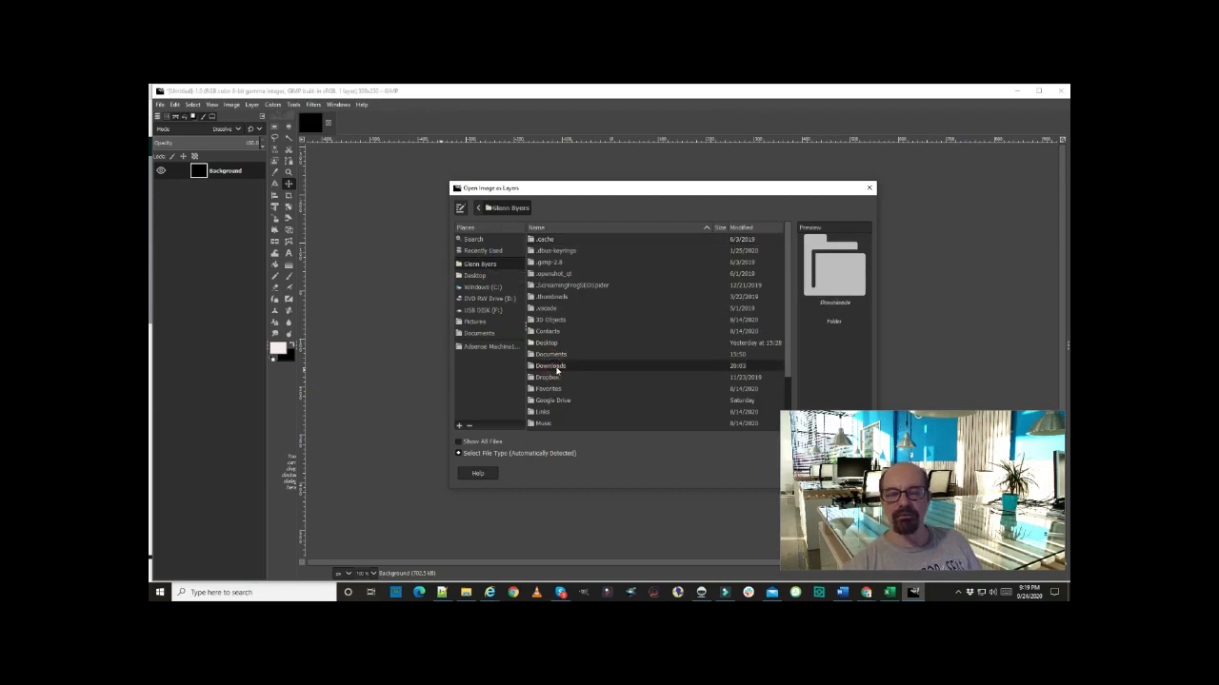
pyautogui.moveTo(582, 369)
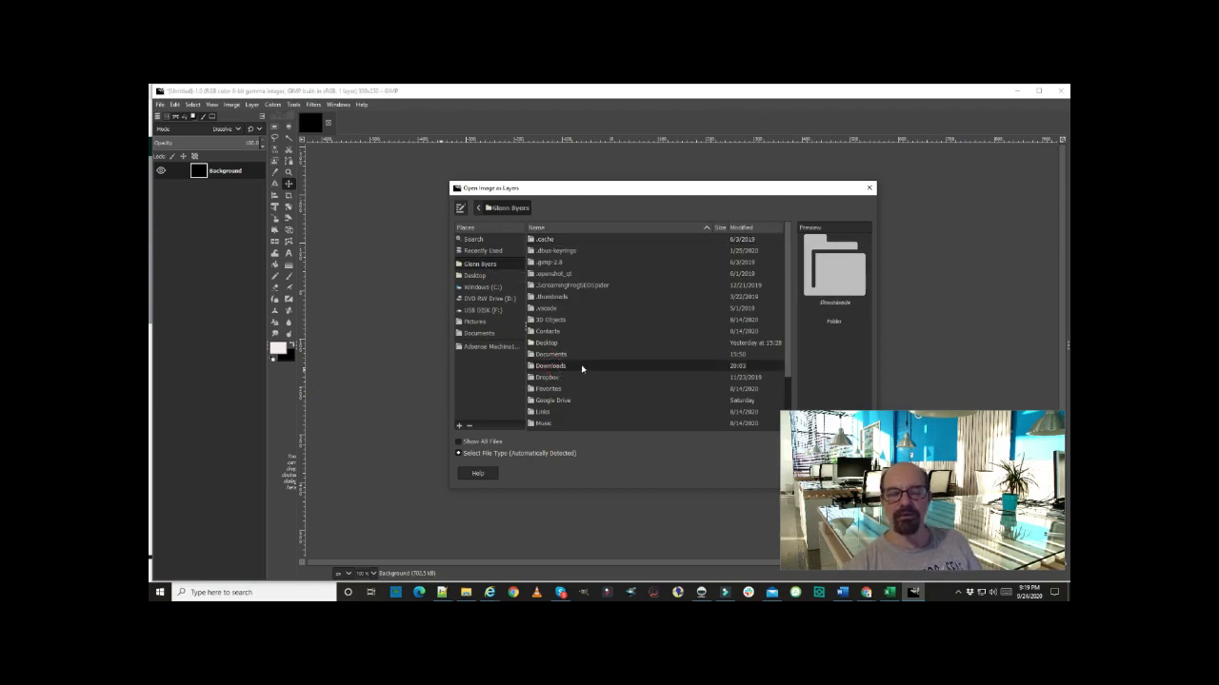
pyautogui.doubleClick(549, 366)
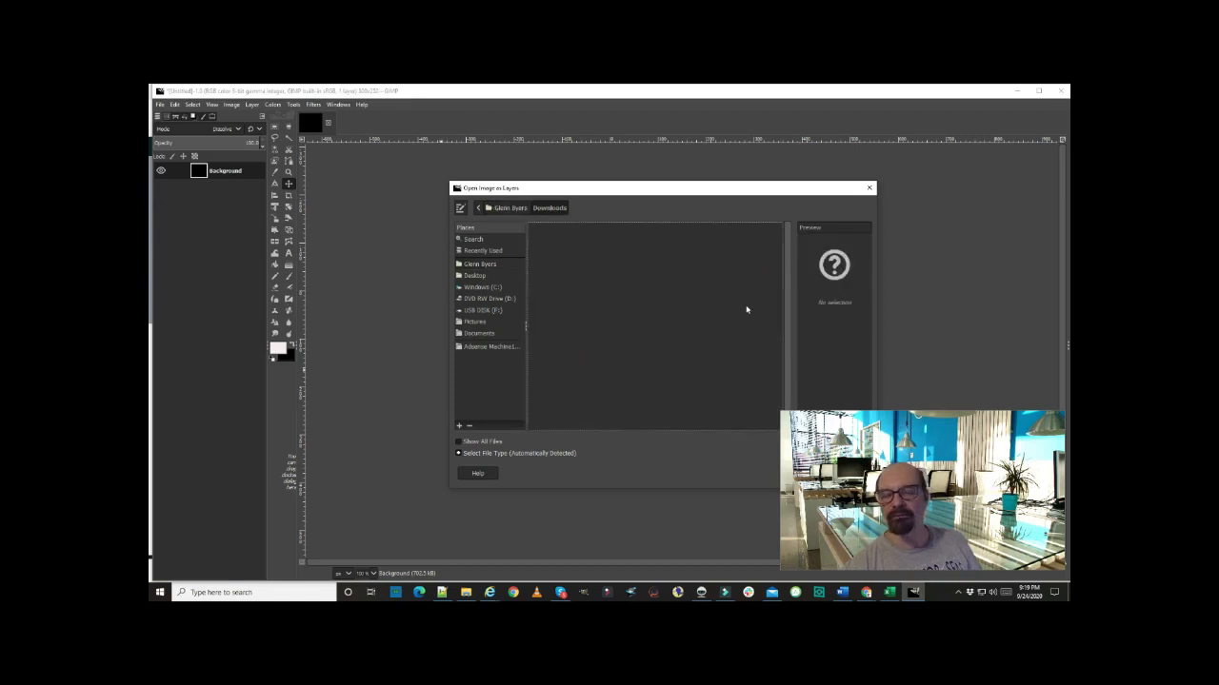
pyautogui.moveTo(565, 285)
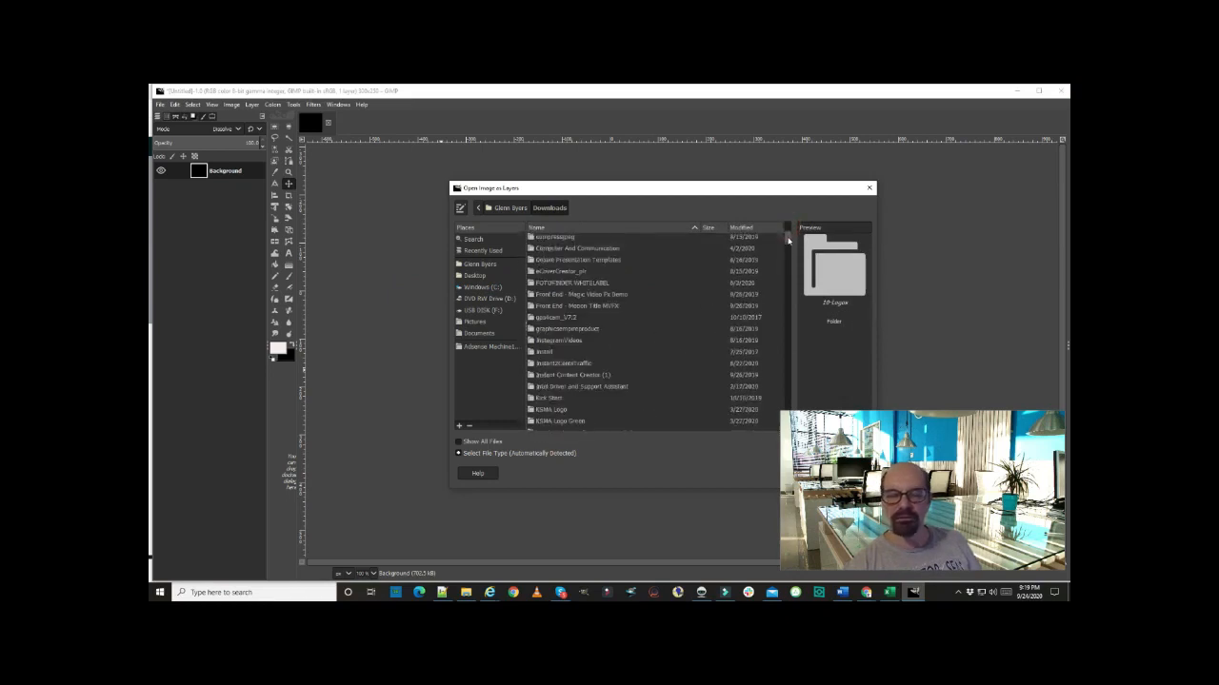
# - Navigate through Travel into Thumbnails and select Template (8).jpg
pyautogui.scroll(-3)
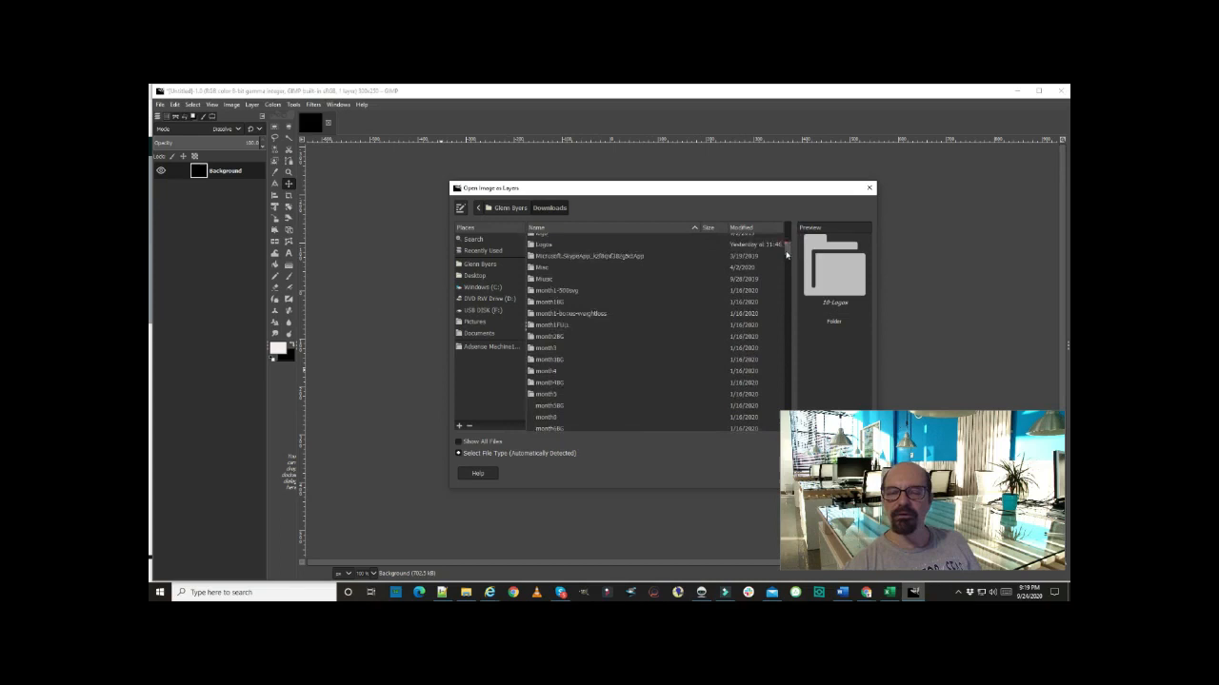
pyautogui.scroll(-3)
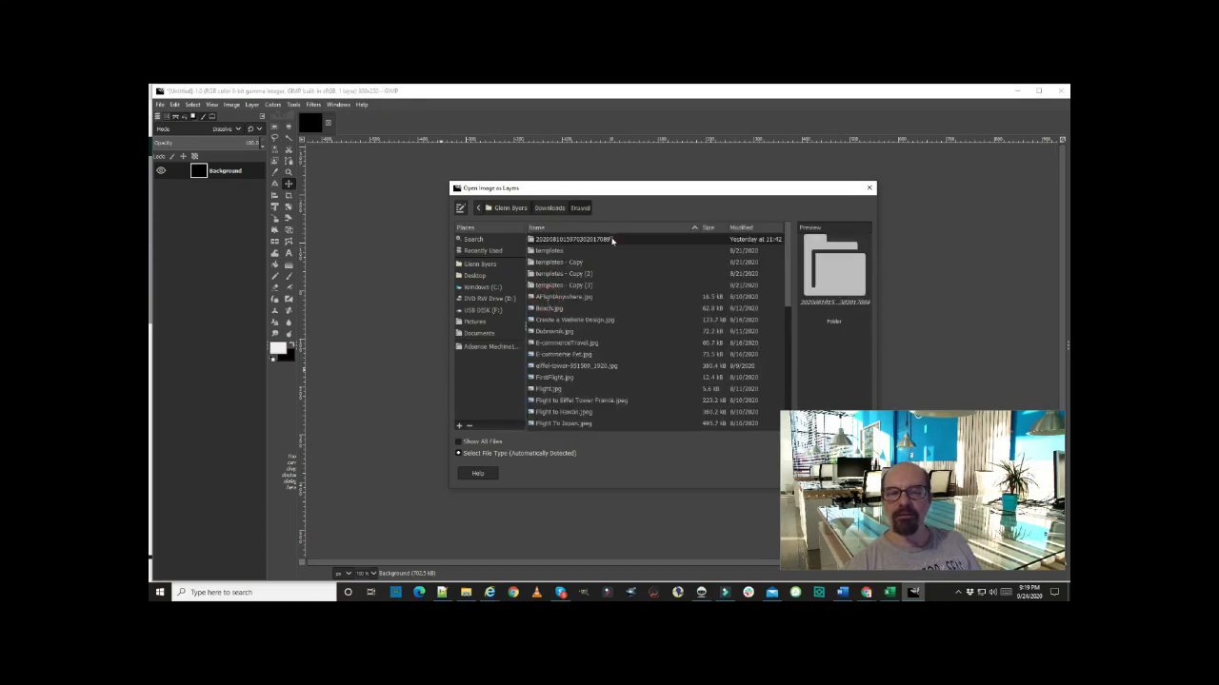
pyautogui.doubleClick(590, 239)
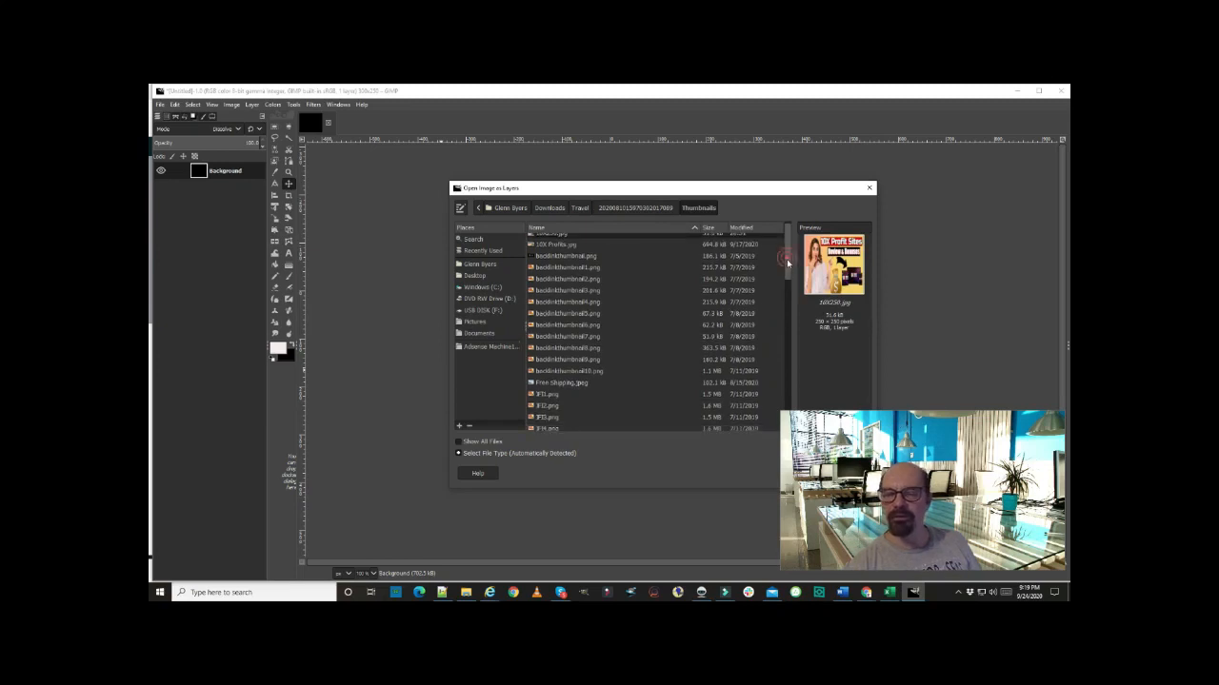
pyautogui.scroll(-3)
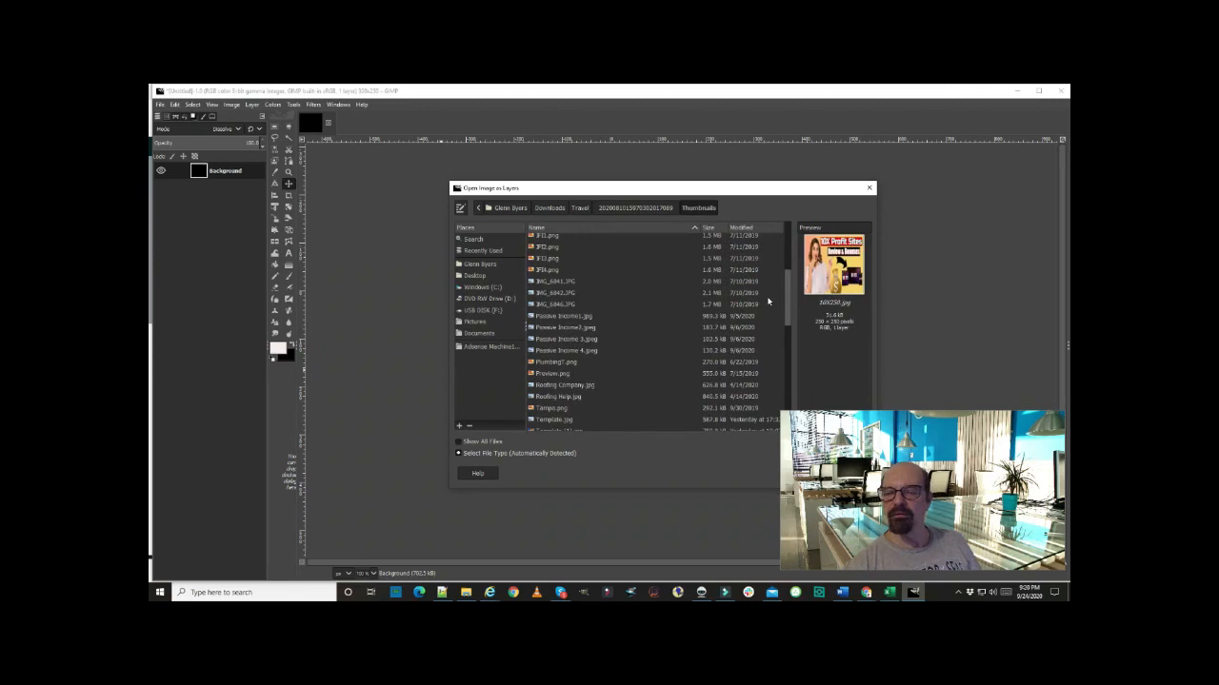
pyautogui.scroll(-3)
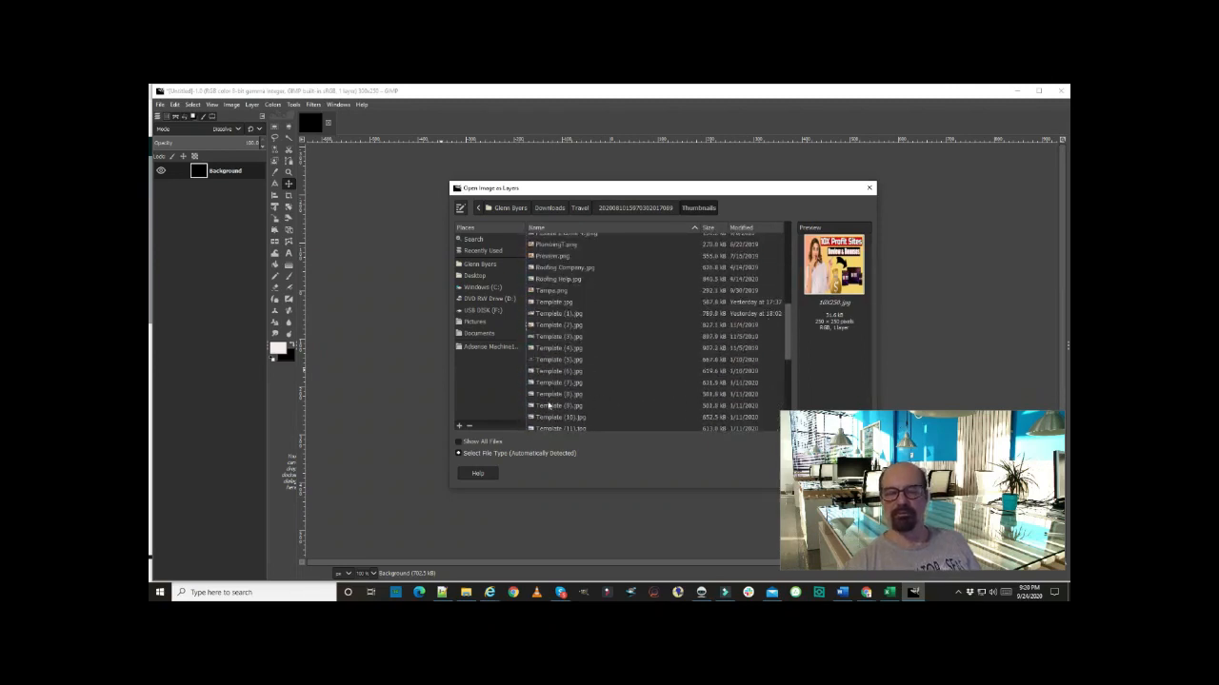
pyautogui.click(559, 395)
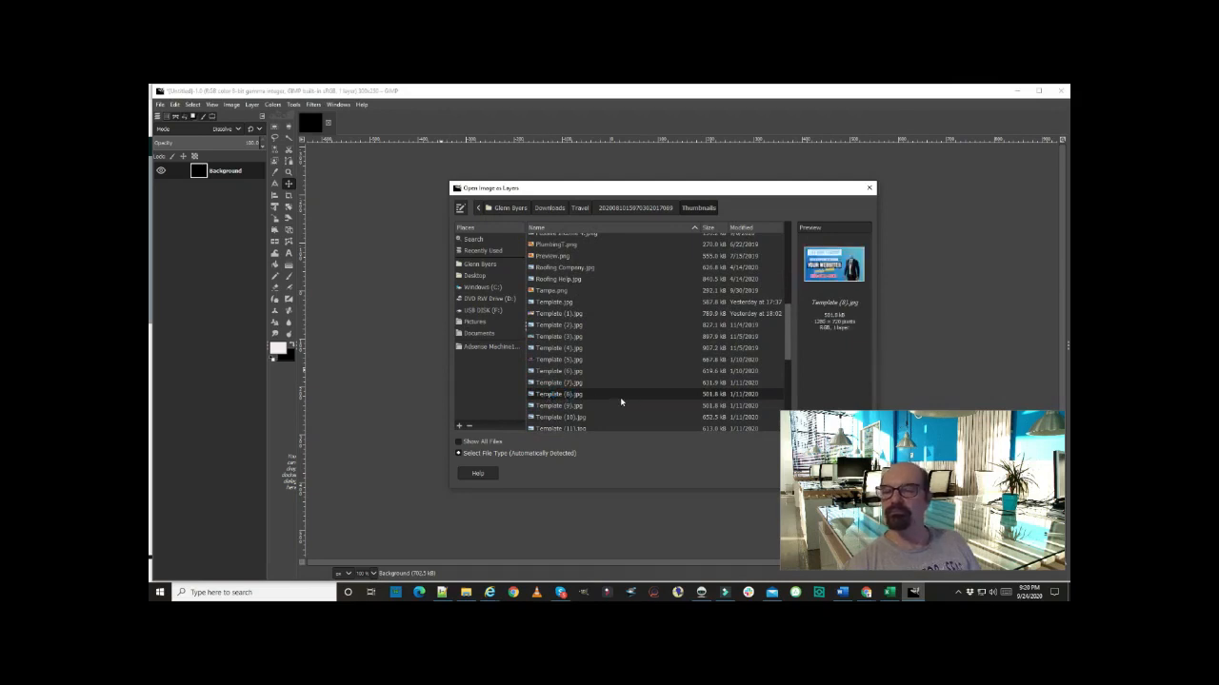
pyautogui.moveTo(655, 333)
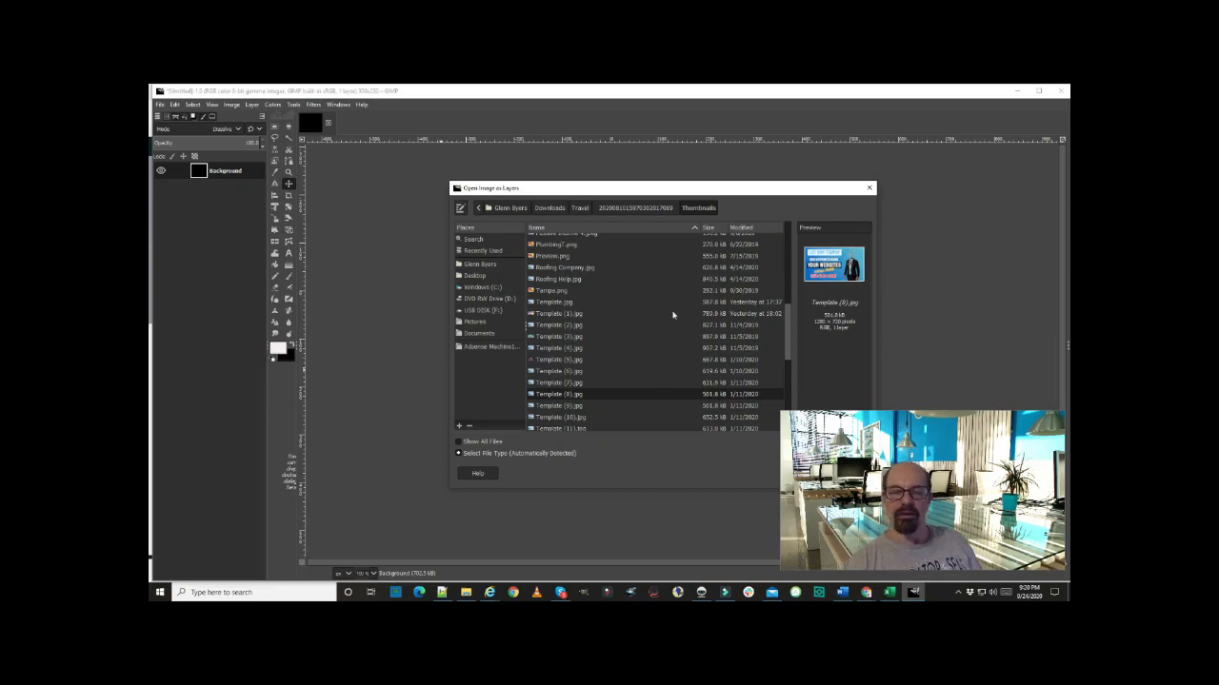
pyautogui.moveTo(707, 260)
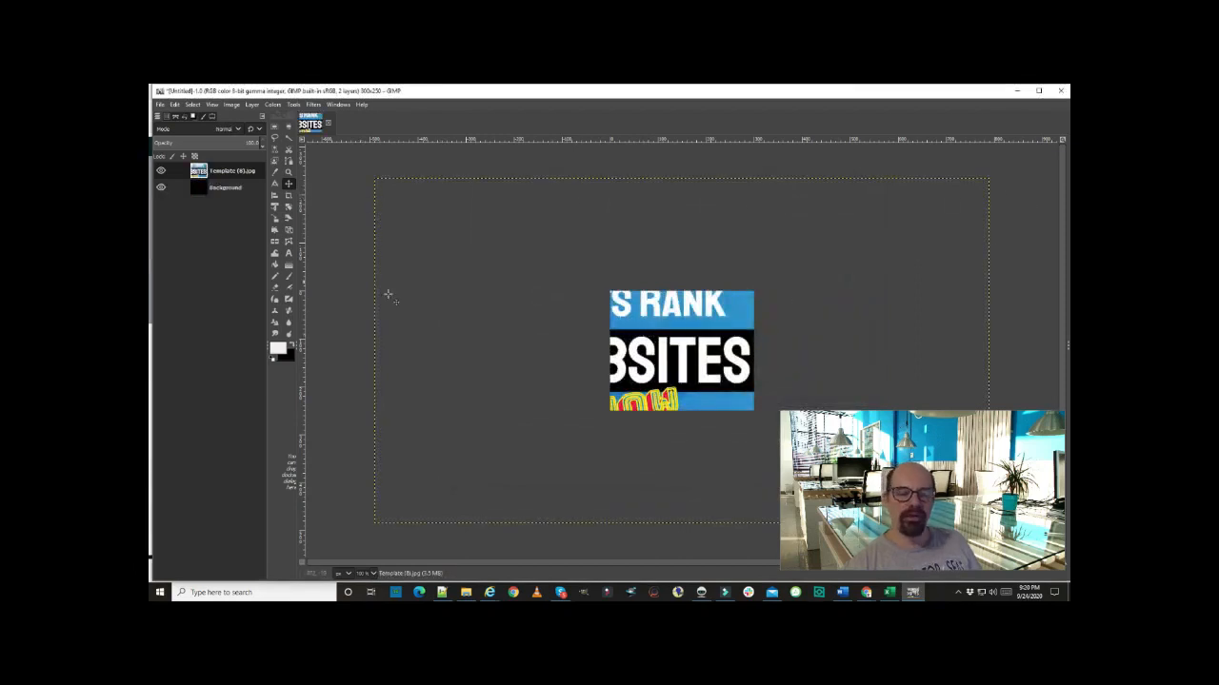
pyautogui.moveTo(695, 153)
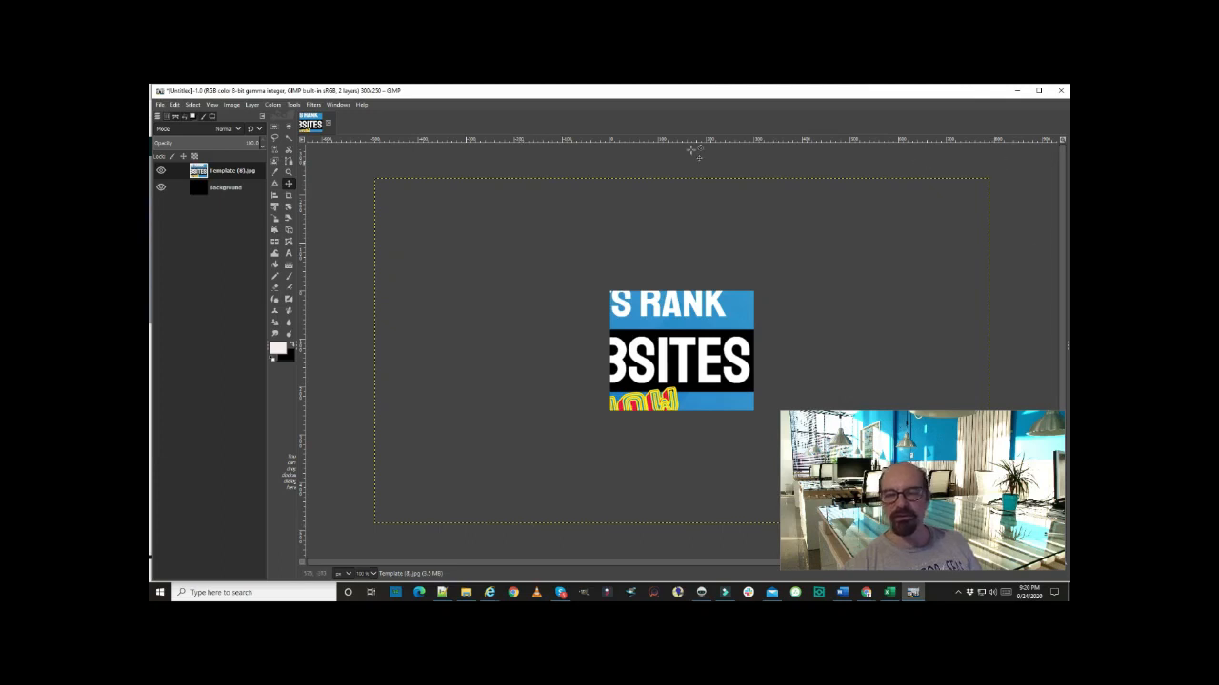
pyautogui.moveTo(364, 181)
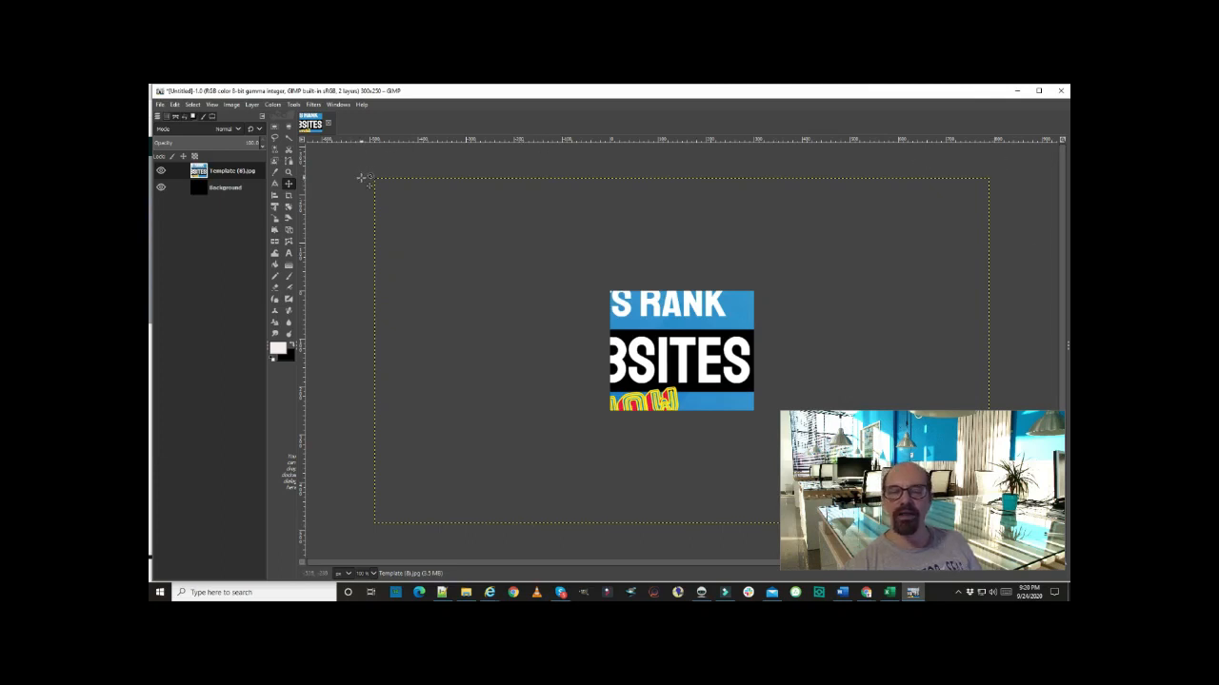
pyautogui.moveTo(449, 202)
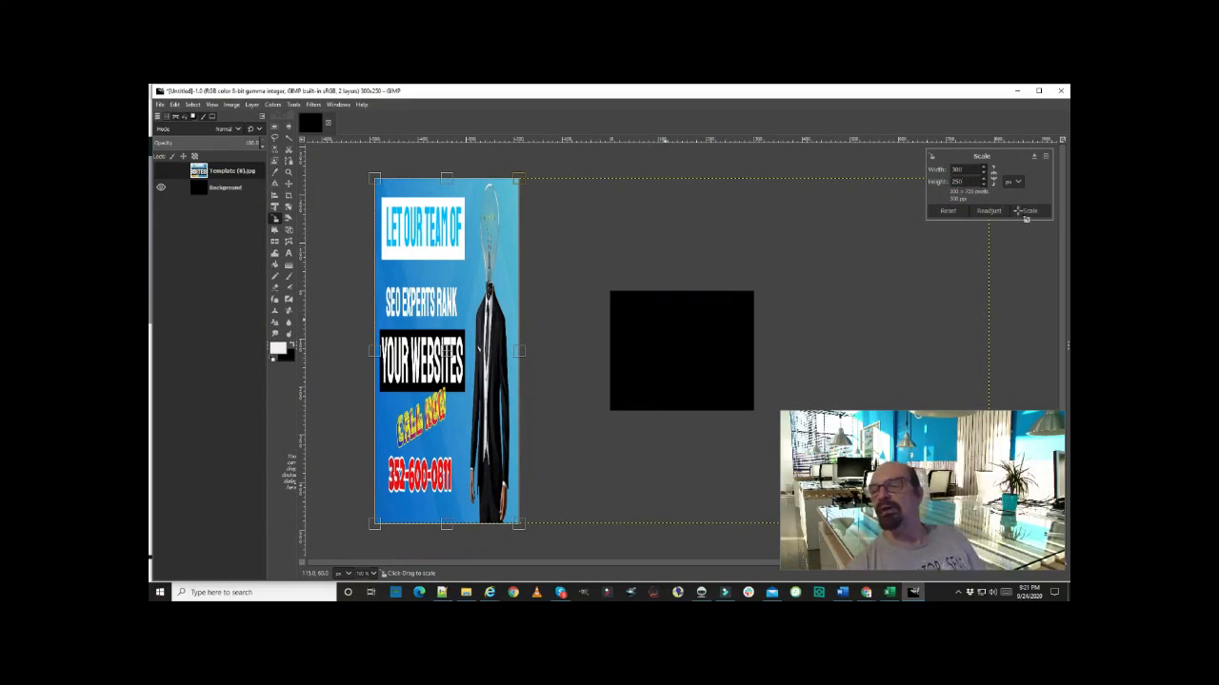
# - Apply the 300×250 px scale to the Template (8) ad layer
pyautogui.click(1028, 210)
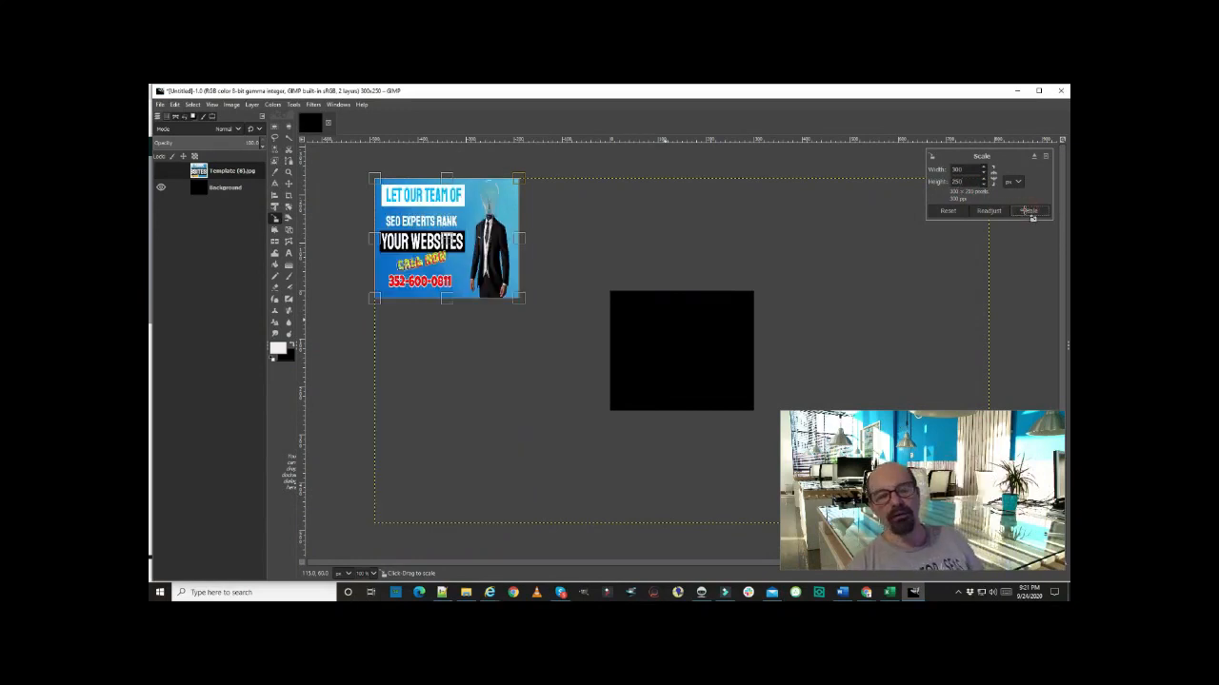
pyautogui.click(1029, 211)
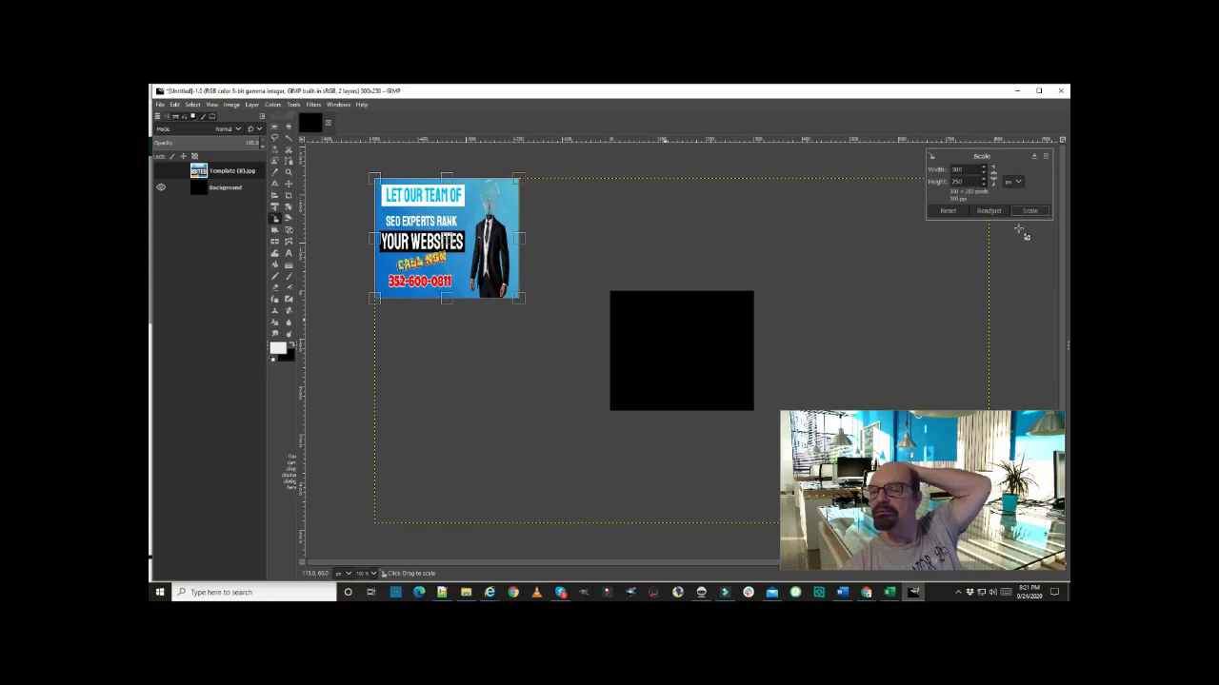
# - Browse the canvas right-click menu and menu bar for transform tools
pyautogui.rightClick(985, 243)
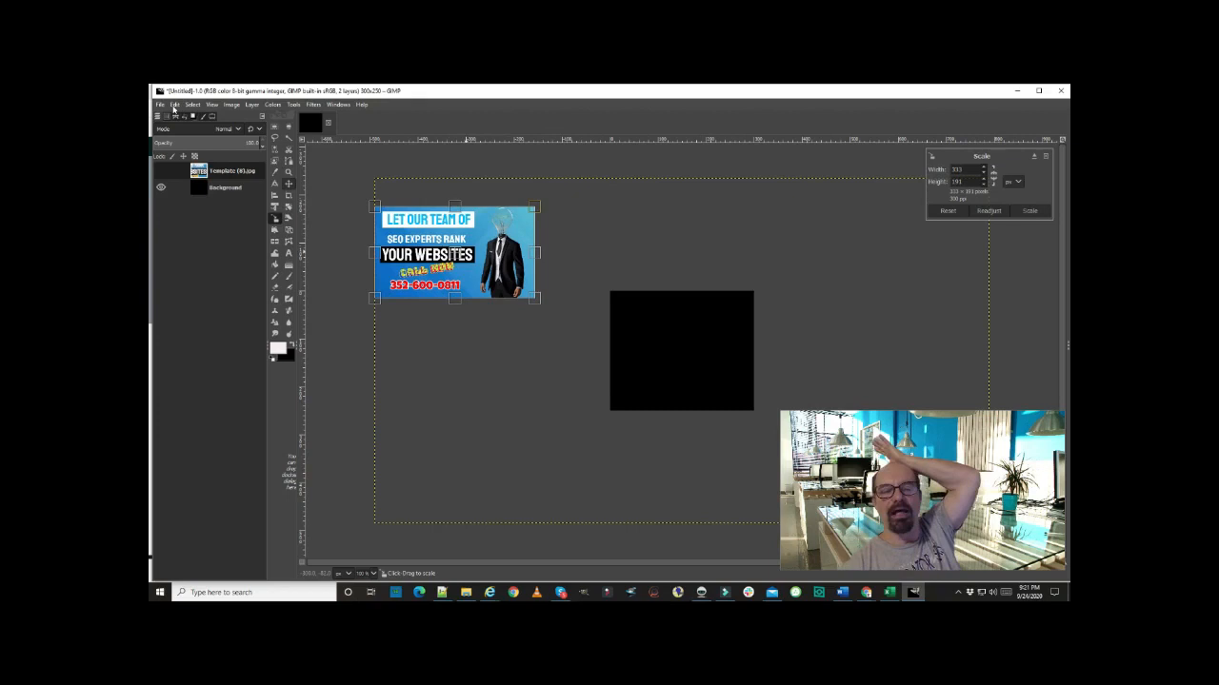
pyautogui.click(174, 105)
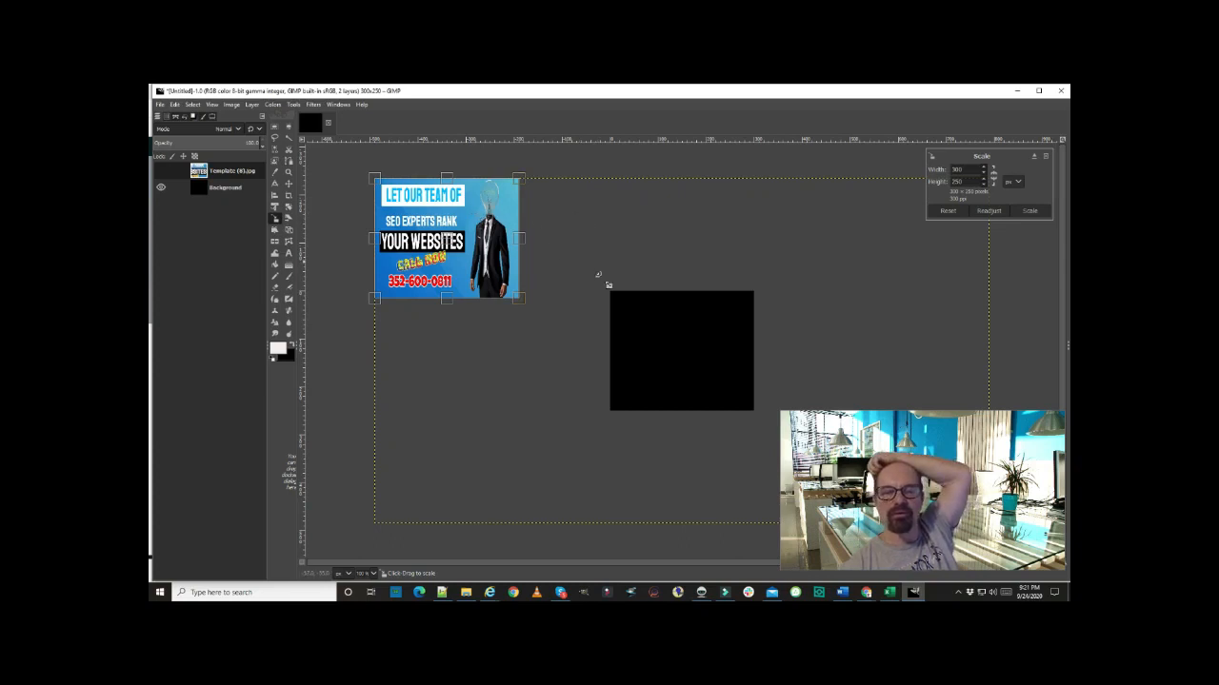
pyautogui.rightClick(681, 351)
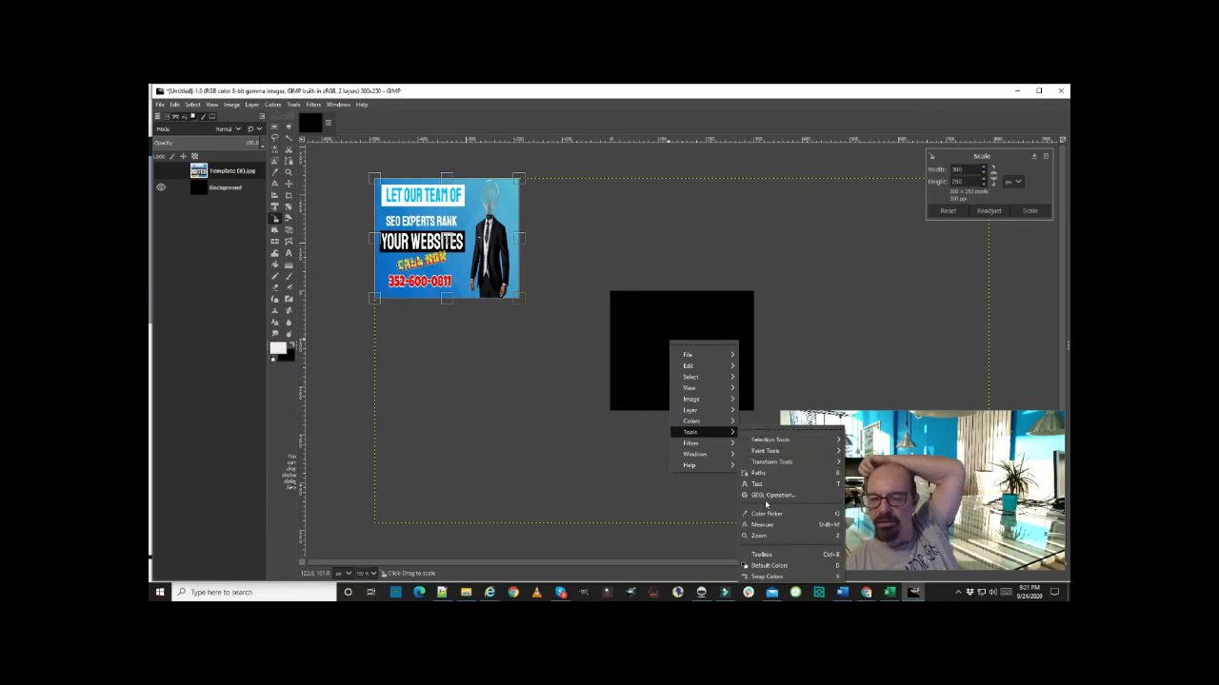
pyautogui.moveTo(757, 485)
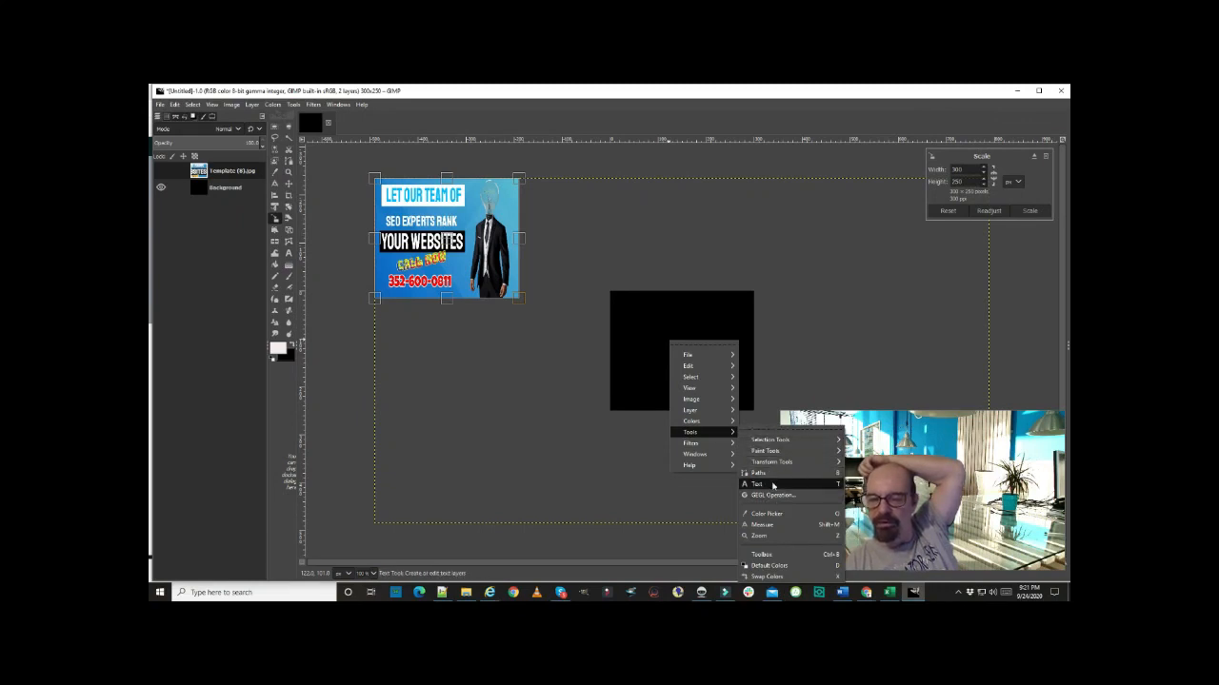
pyautogui.moveTo(770, 438)
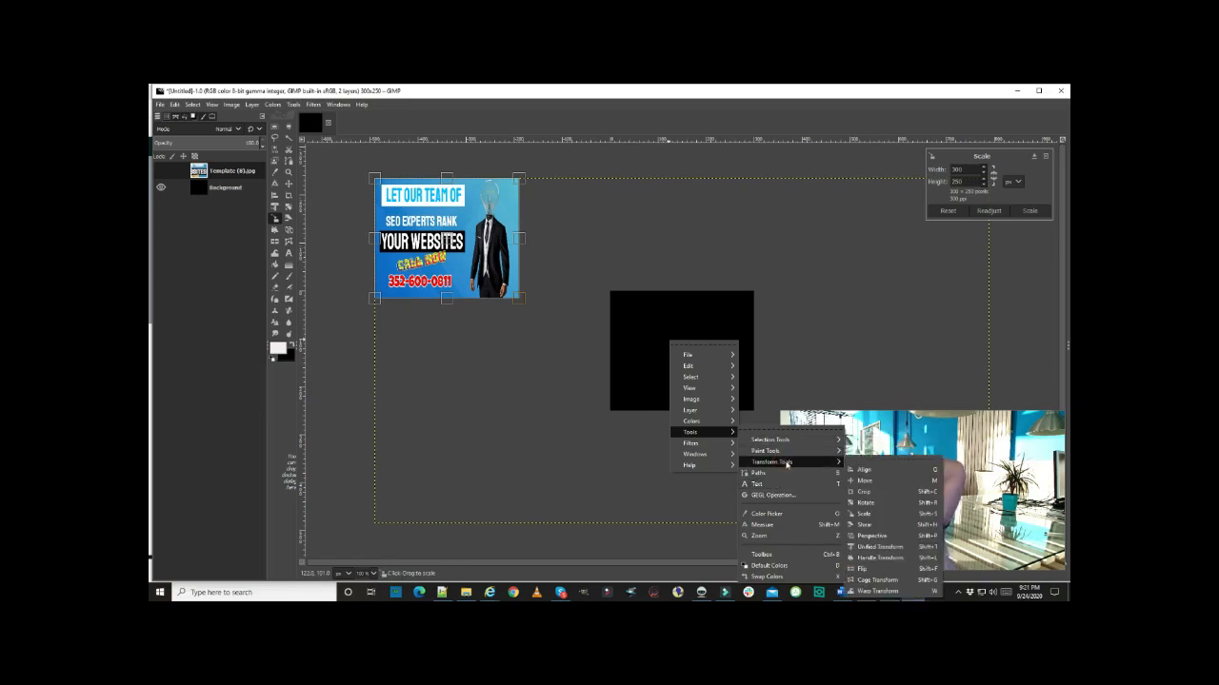
pyautogui.moveTo(863, 514)
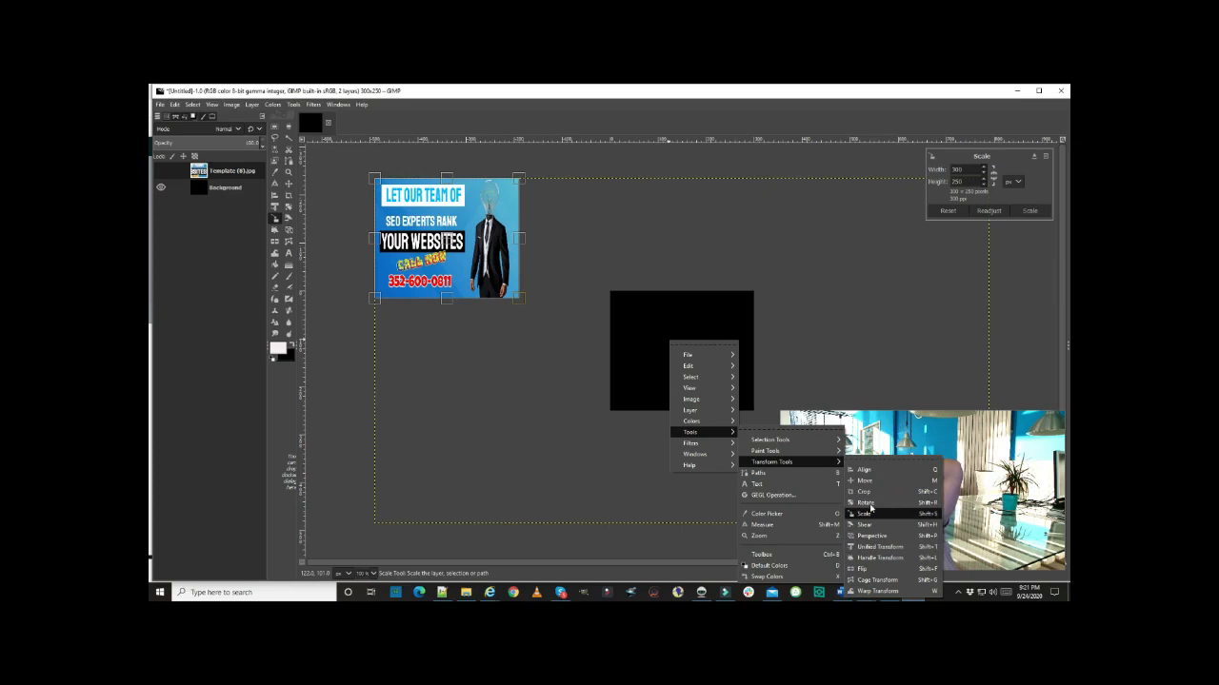
pyautogui.moveTo(864, 481)
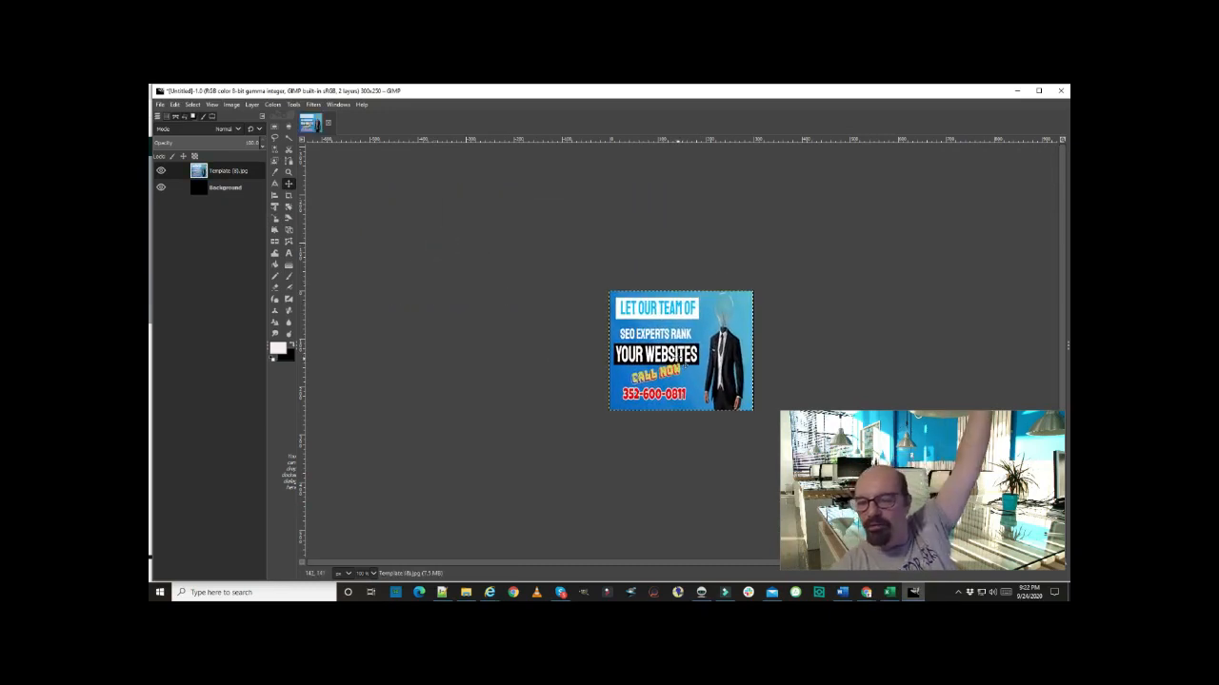
pyautogui.moveTo(519, 393)
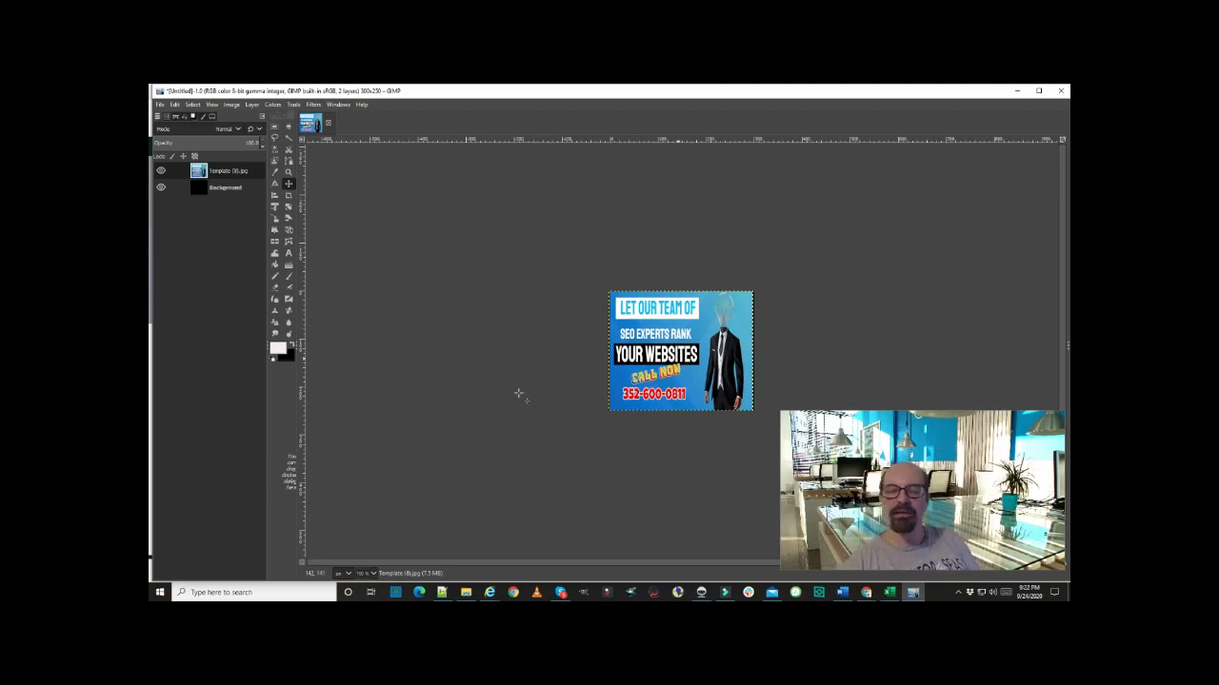
pyautogui.moveTo(386, 191)
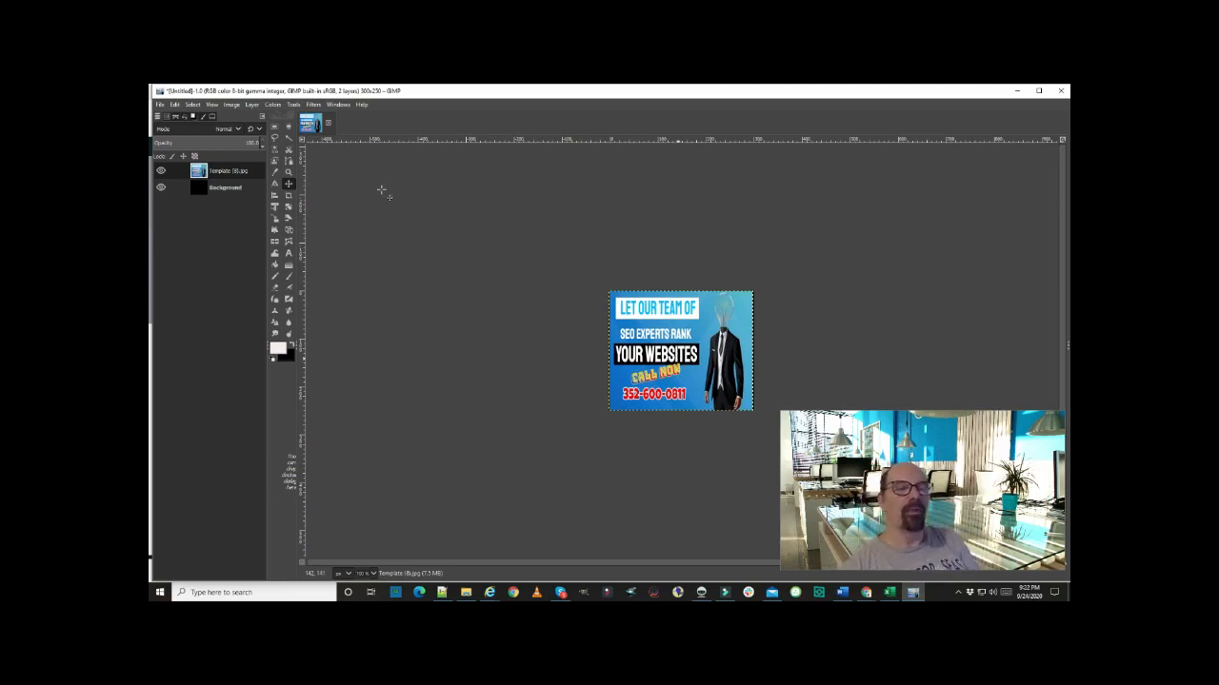
pyautogui.moveTo(385, 254)
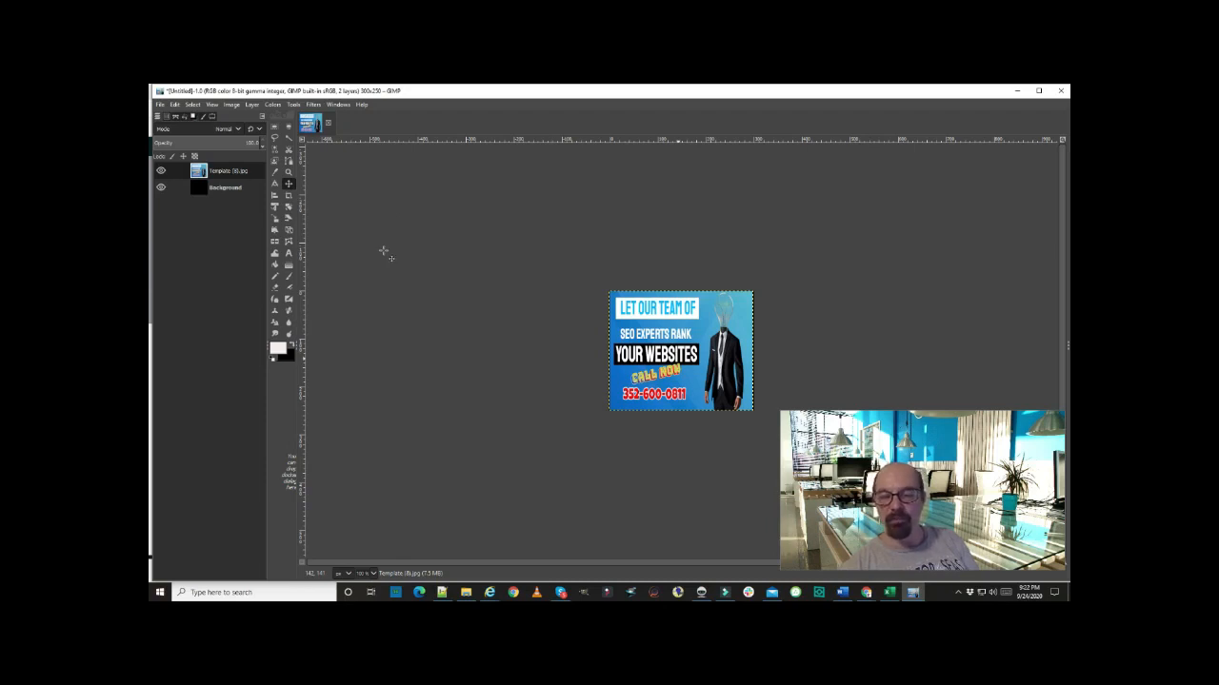
pyautogui.moveTo(431, 335)
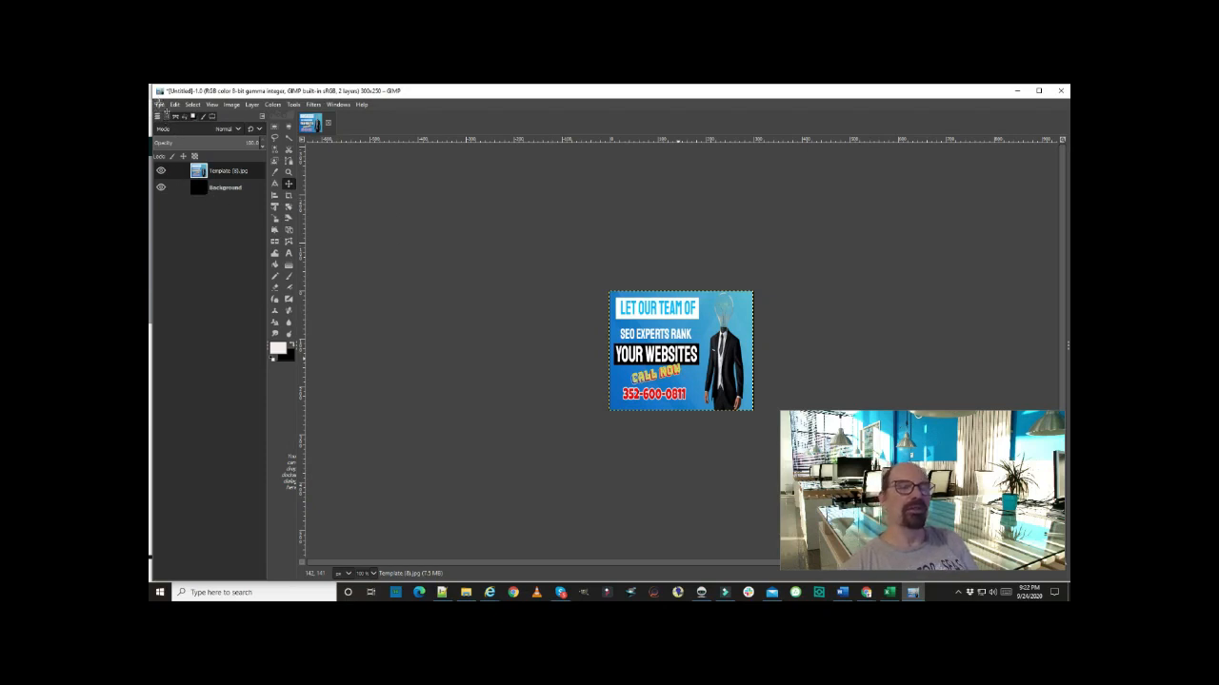
# - Start Export As and go into the Downloads folder
pyautogui.click(160, 105)
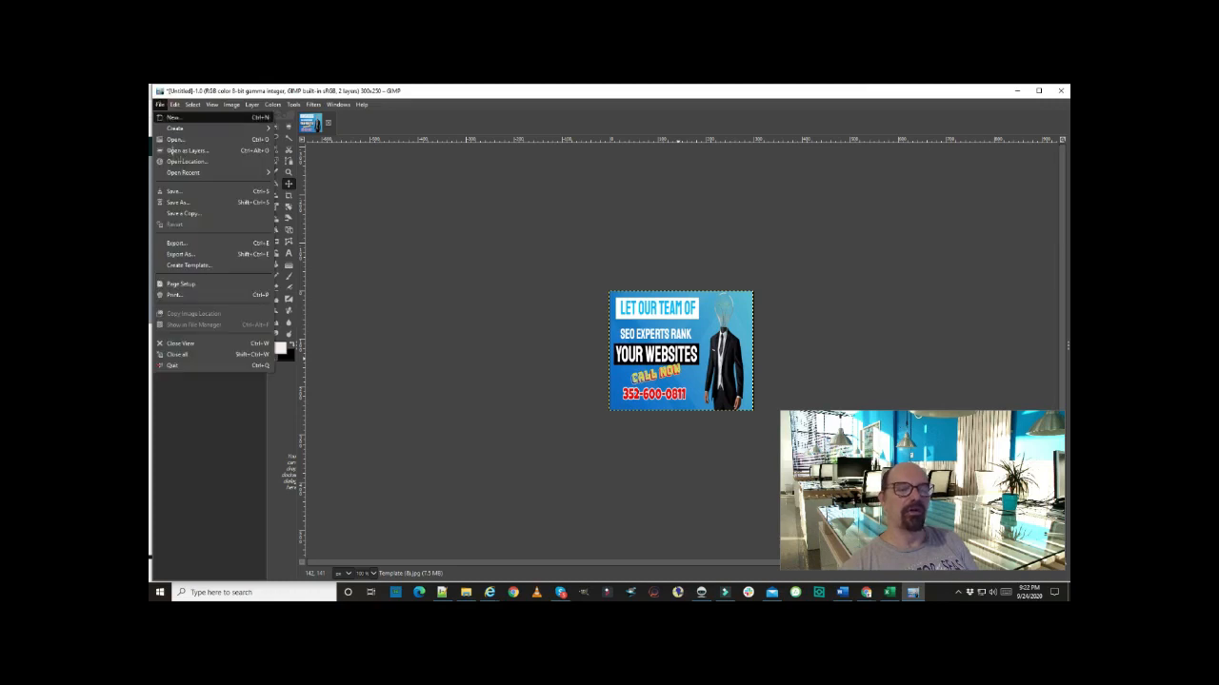
pyautogui.moveTo(180, 255)
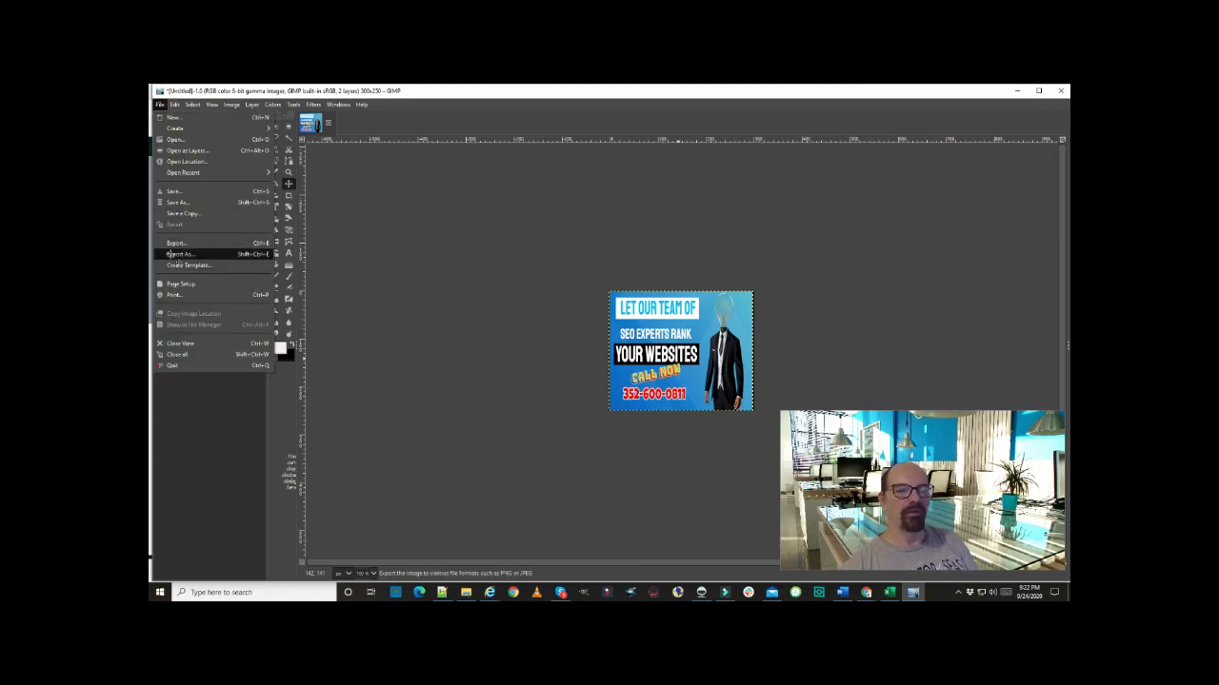
pyautogui.click(179, 254)
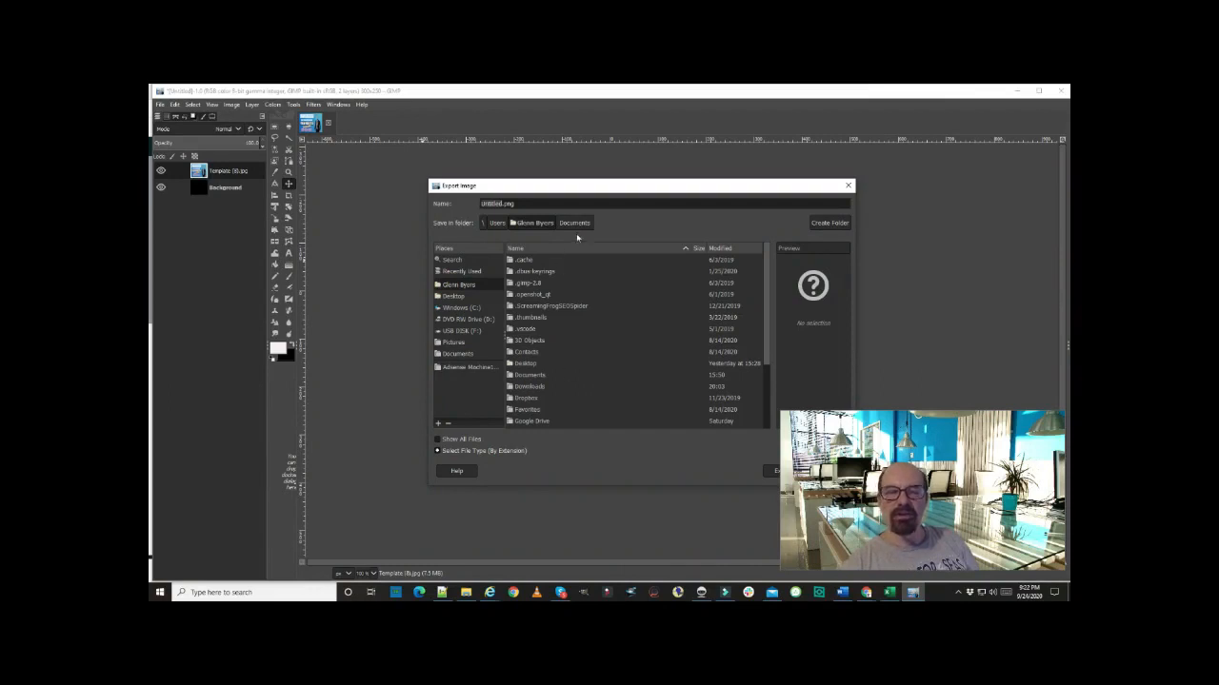
pyautogui.moveTo(573, 227)
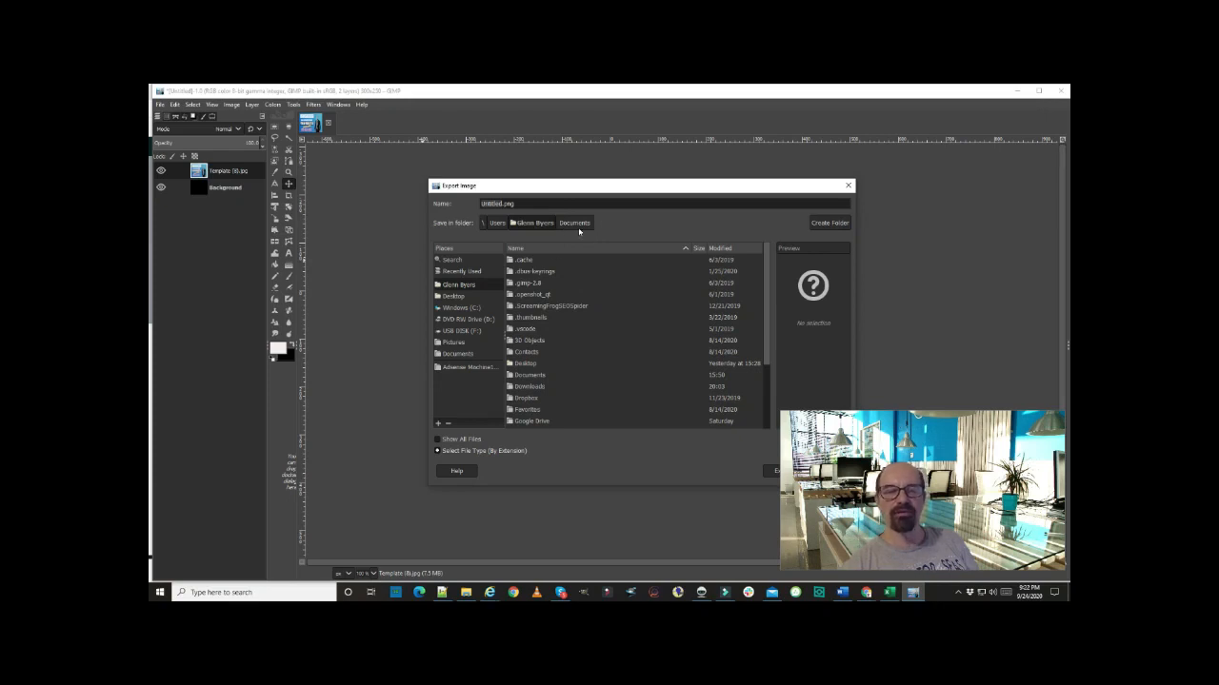
pyautogui.moveTo(542, 388)
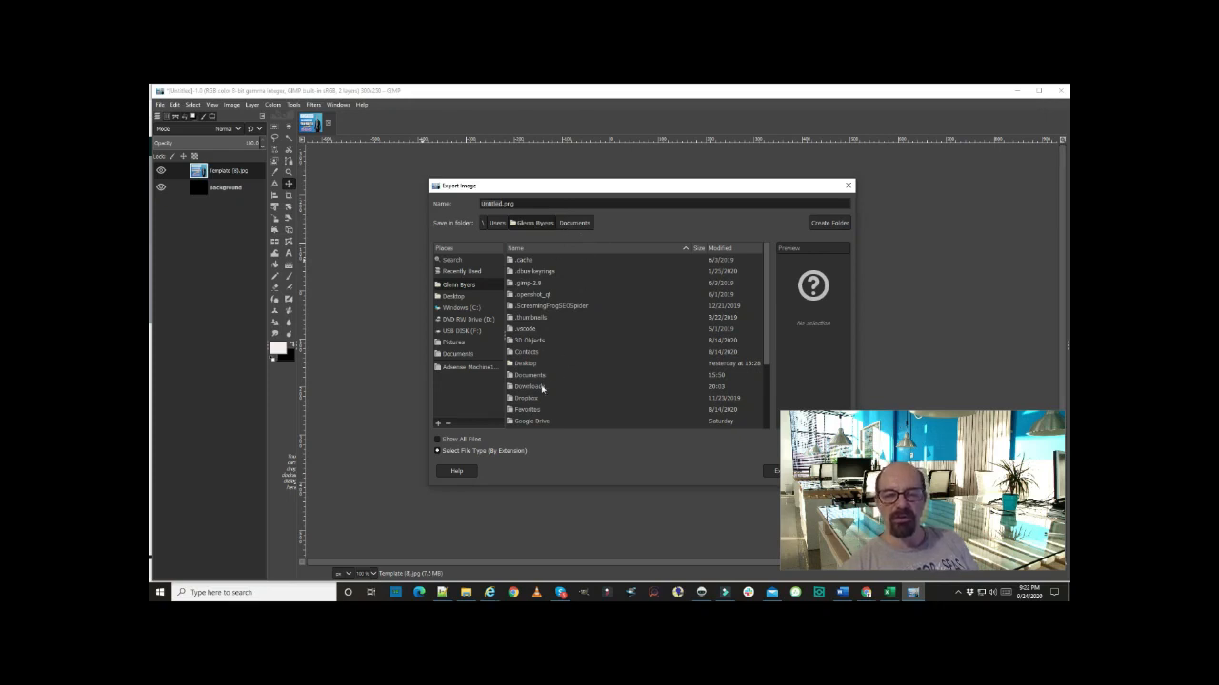
pyautogui.click(529, 386)
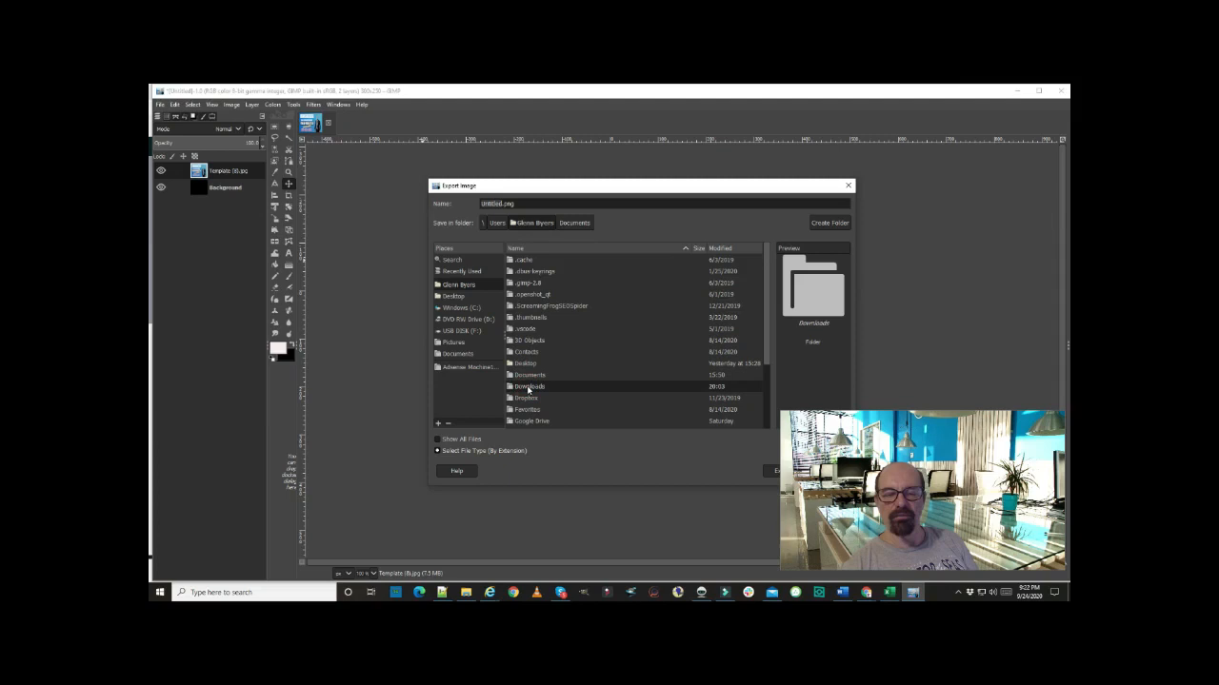
pyautogui.doubleClick(529, 387)
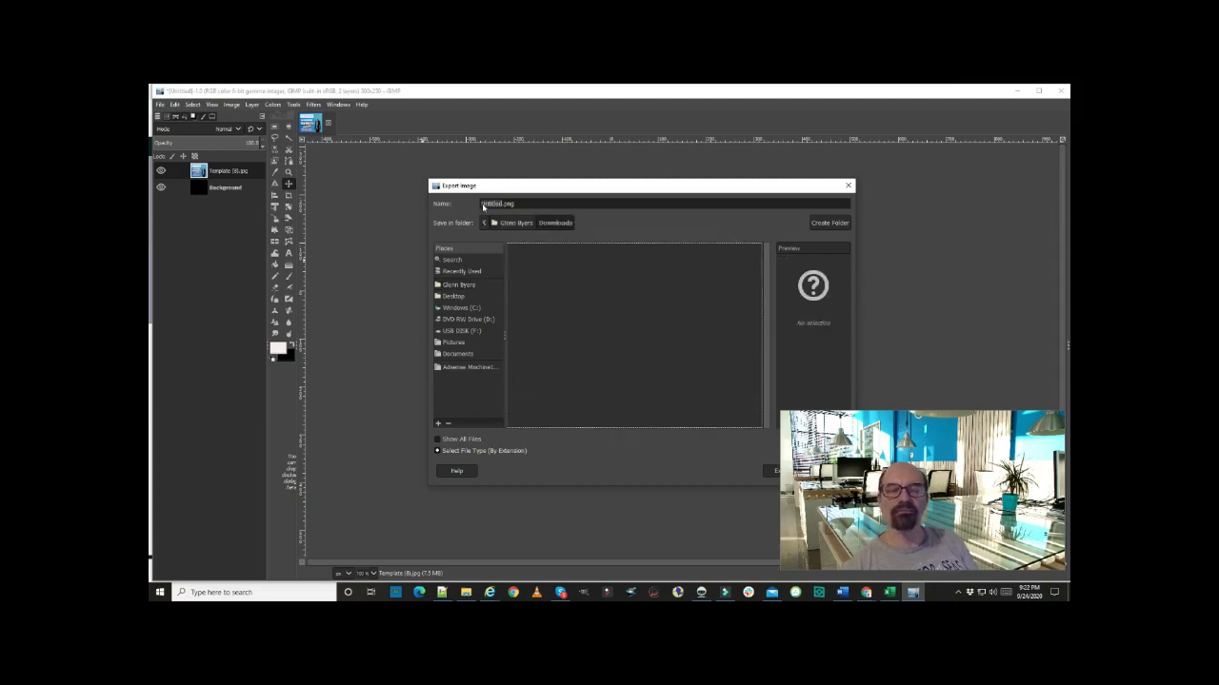
# - Name the file 300x250A.jpg and export to reach the JPEG options
pyautogui.click(495, 204)
pyautogui.write('300x250A.jpg')
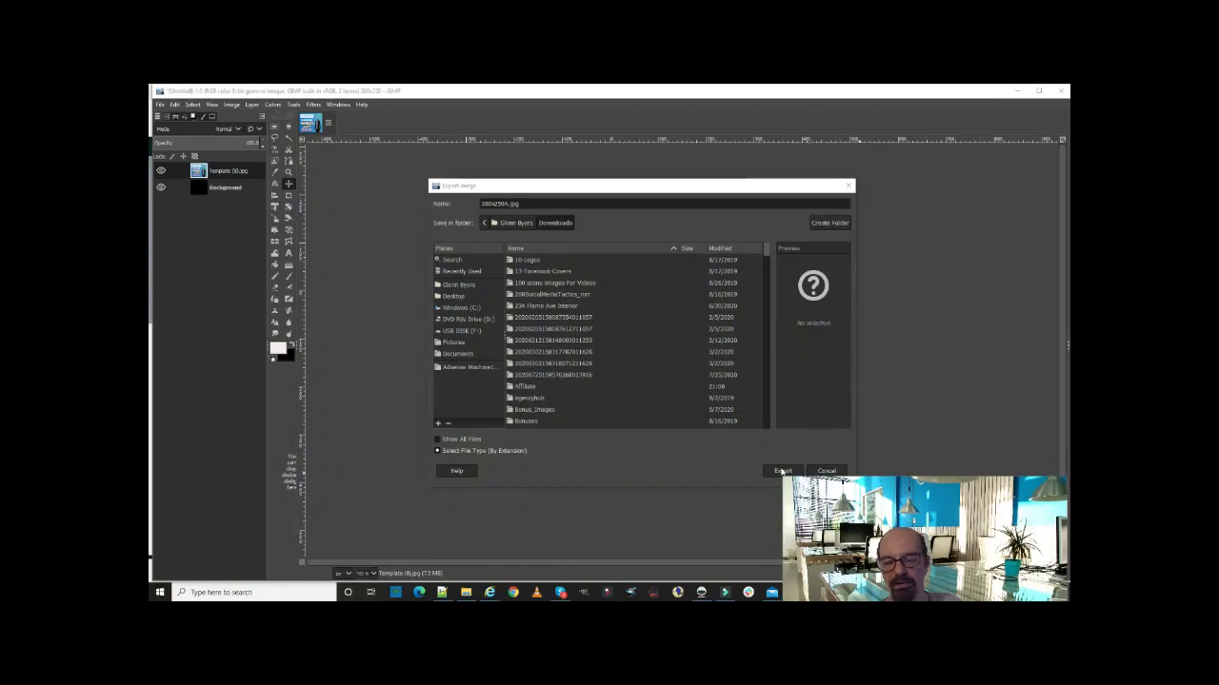
pyautogui.click(783, 470)
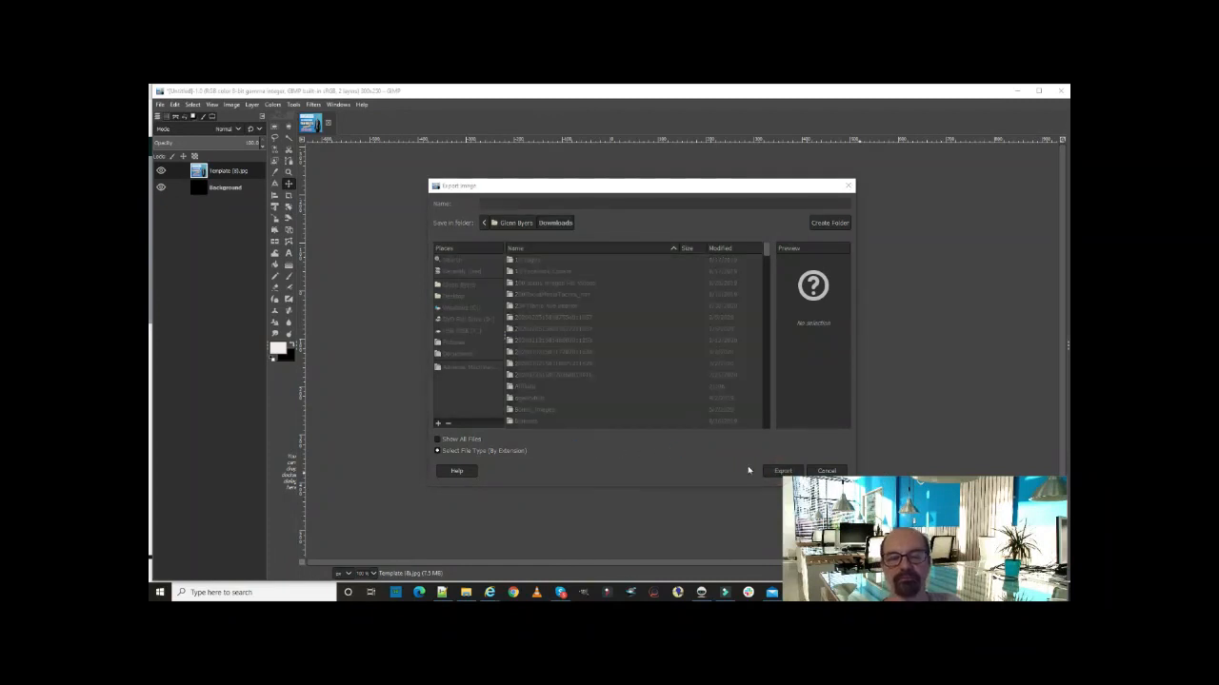
pyautogui.click(783, 470)
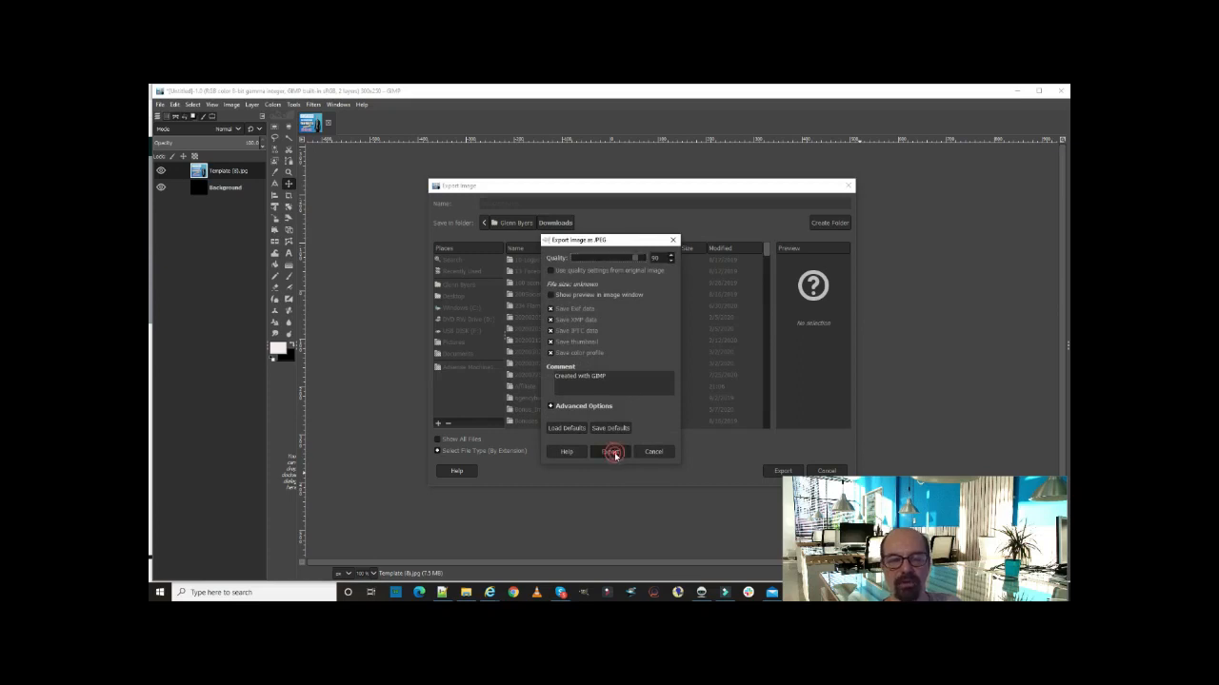
# - Accept the JPEG settings, then close the banner discarding changes
pyautogui.click(611, 451)
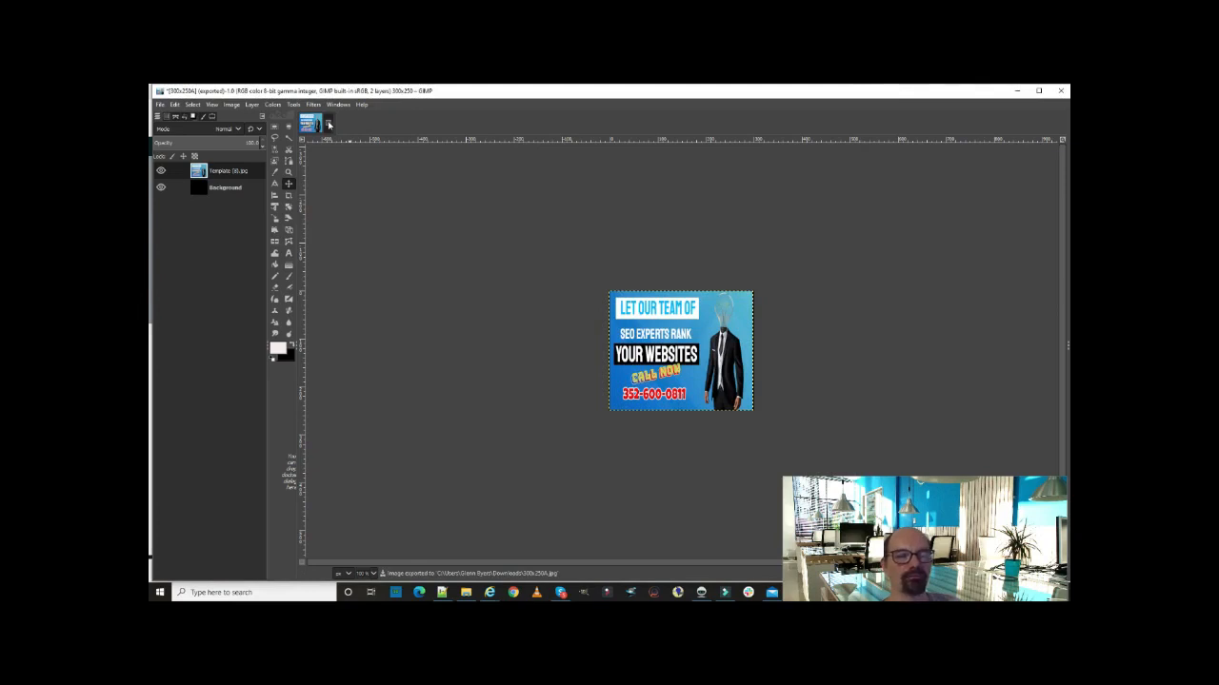
pyautogui.click(329, 124)
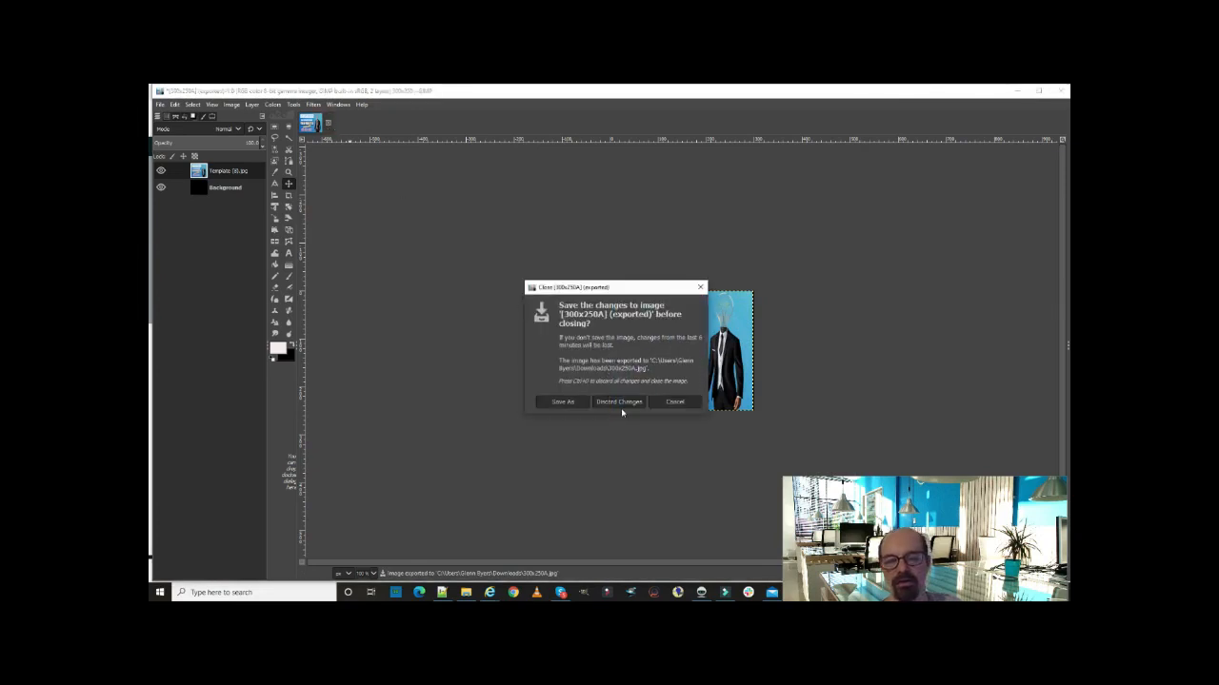
pyautogui.click(618, 401)
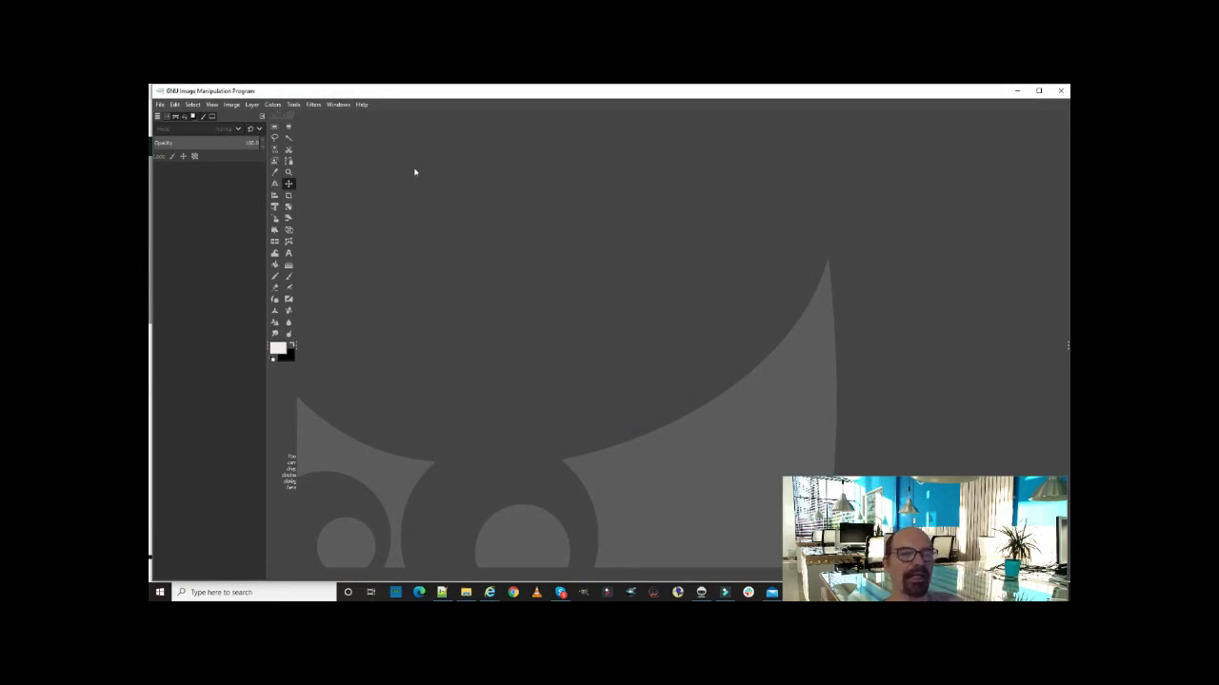
pyautogui.moveTo(553, 187)
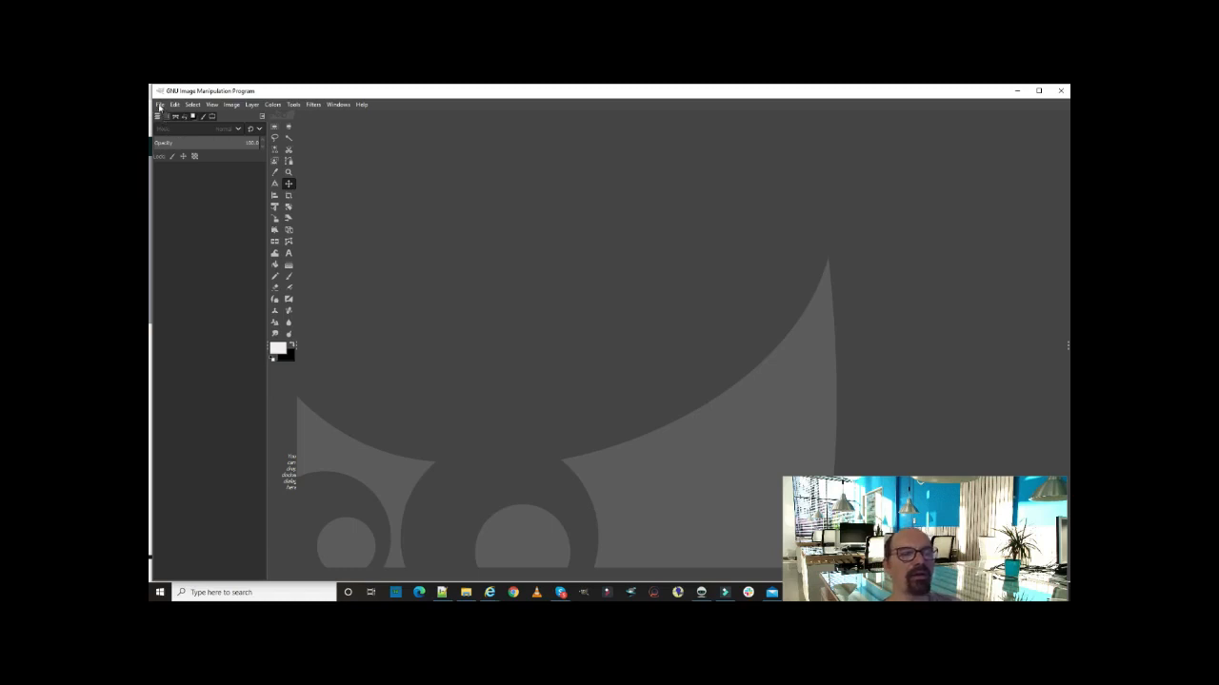
# - Create a new 250×250 canvas via File > New
pyautogui.click(161, 104)
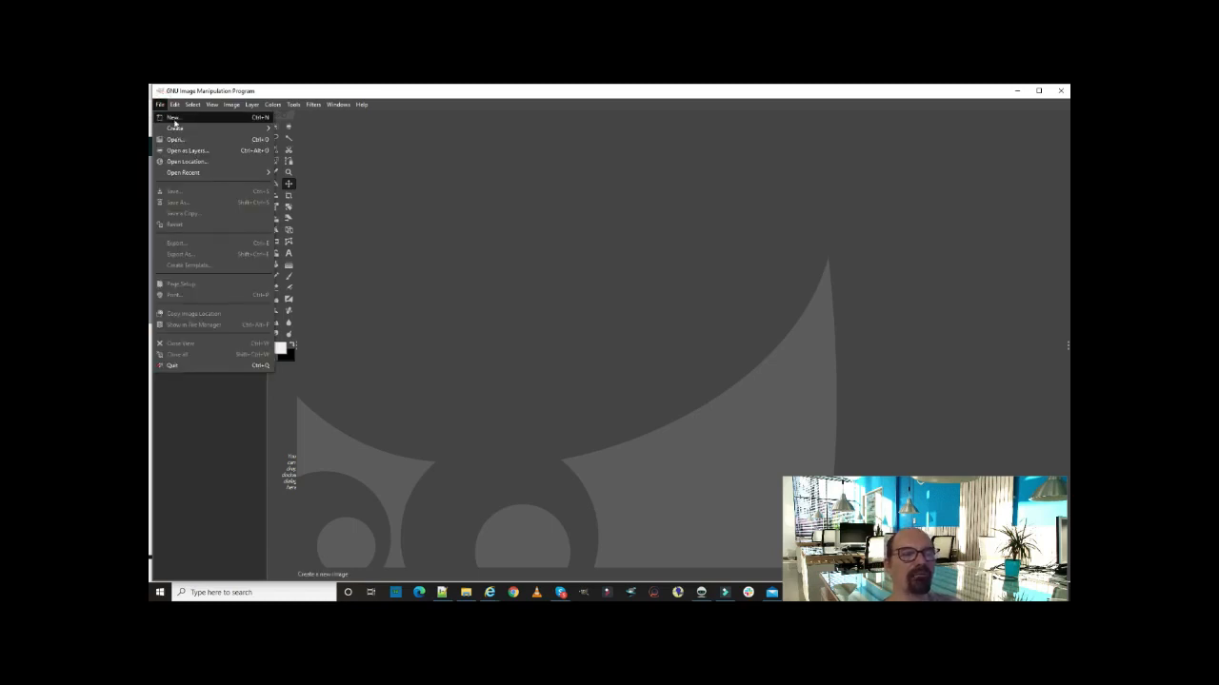
pyautogui.click(173, 118)
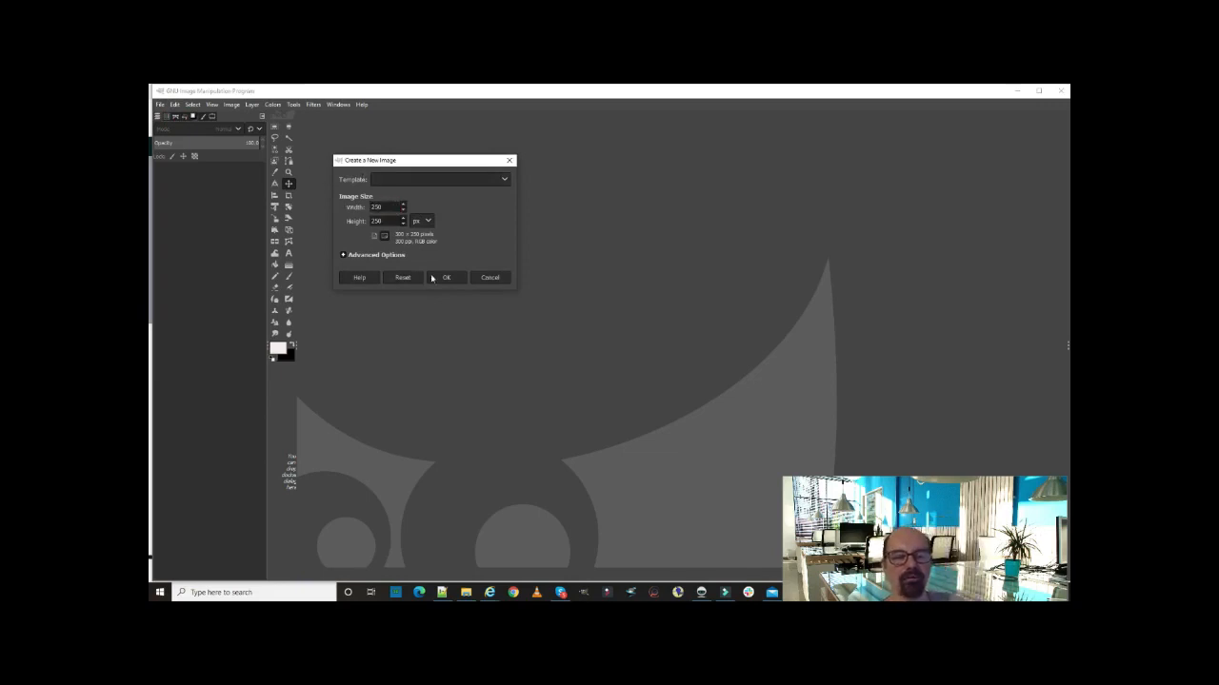
pyautogui.click(445, 277)
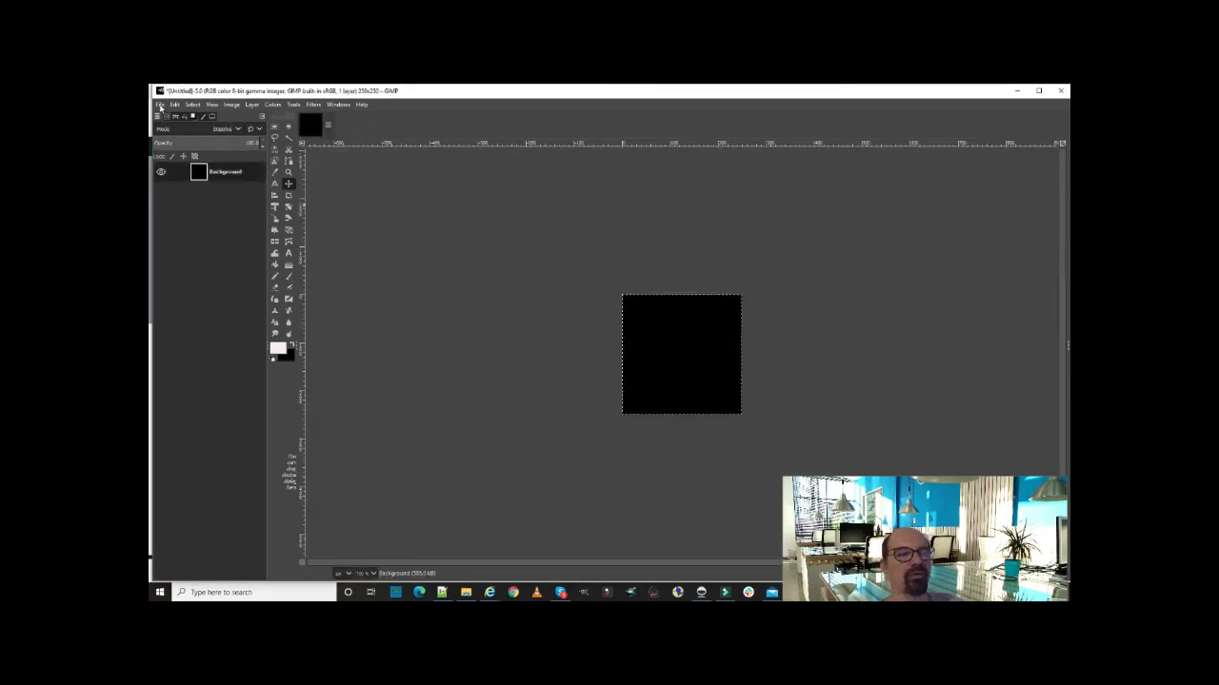
# - Open as Layers, preview templates, and pick orange Template (12).jpg
pyautogui.click(160, 105)
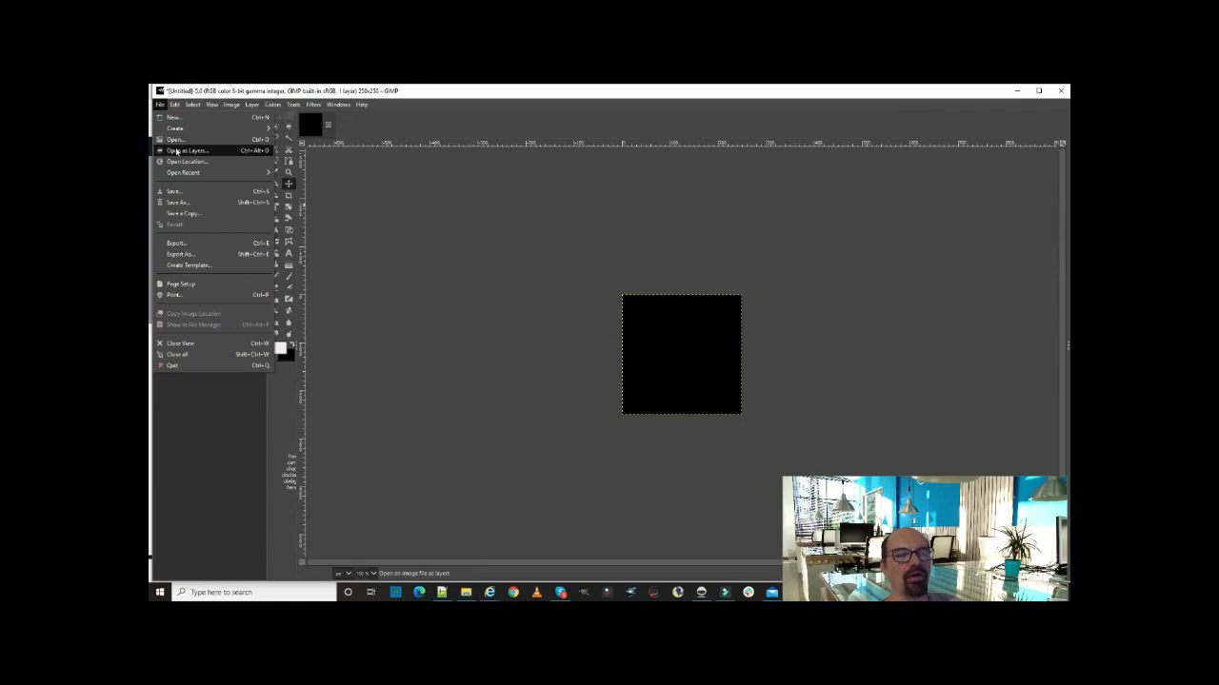
pyautogui.click(186, 150)
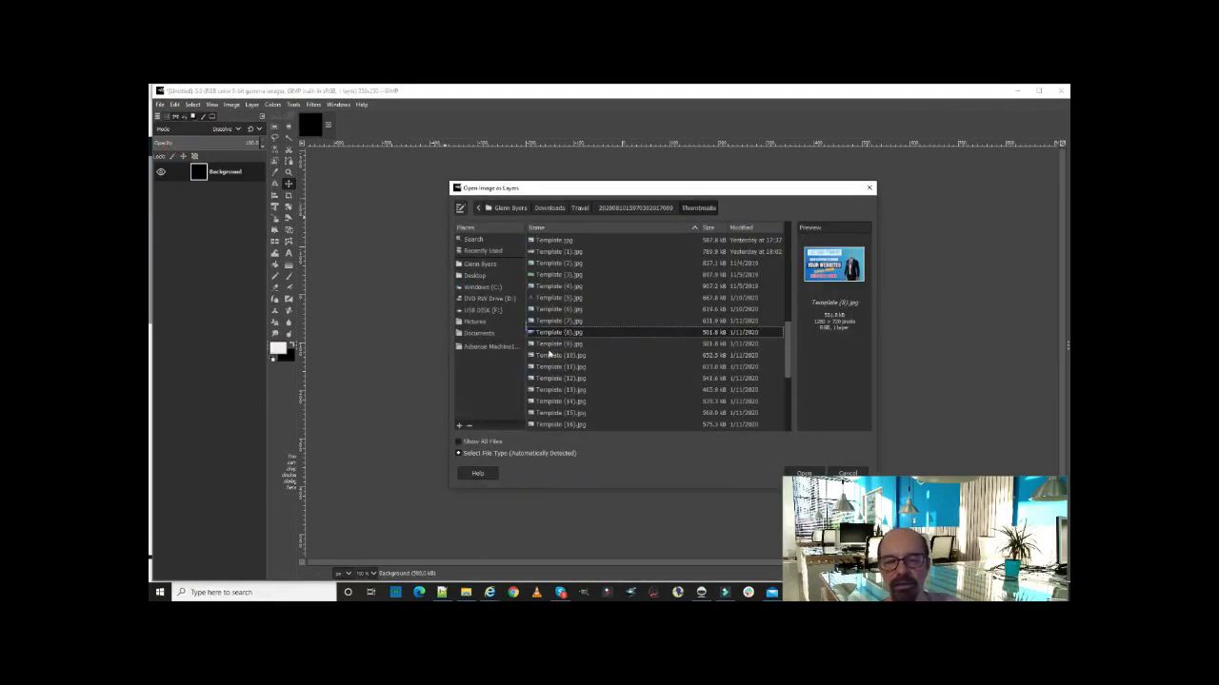
pyautogui.click(559, 344)
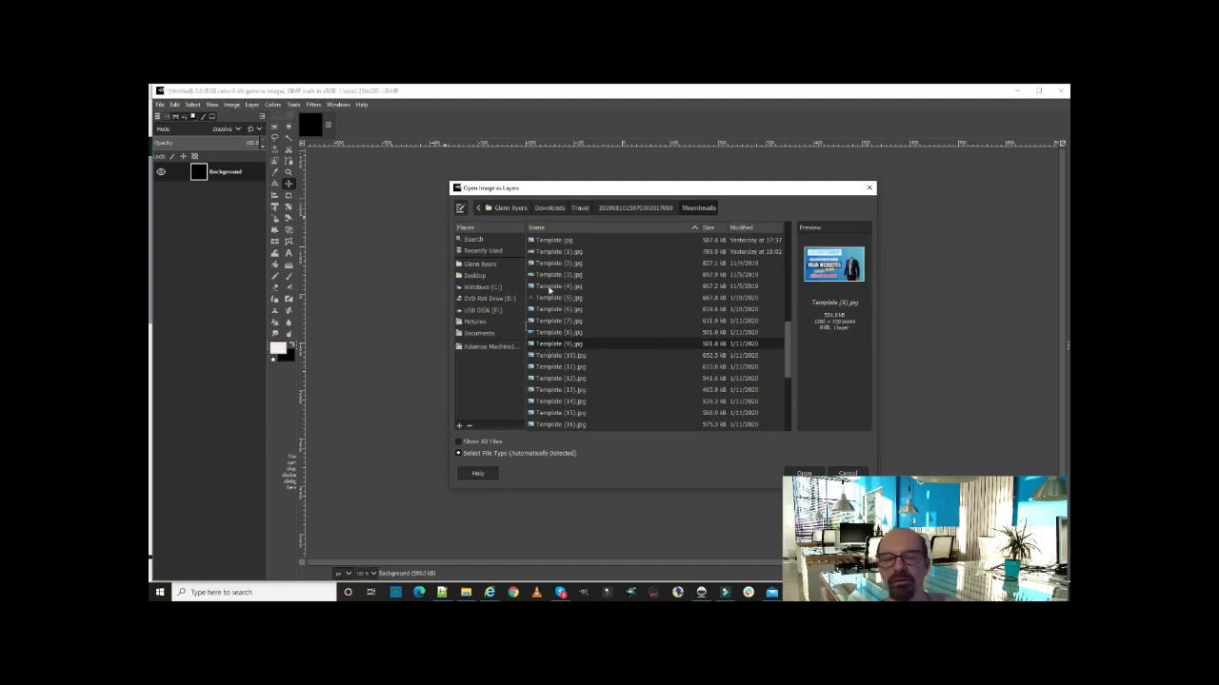
pyautogui.click(557, 263)
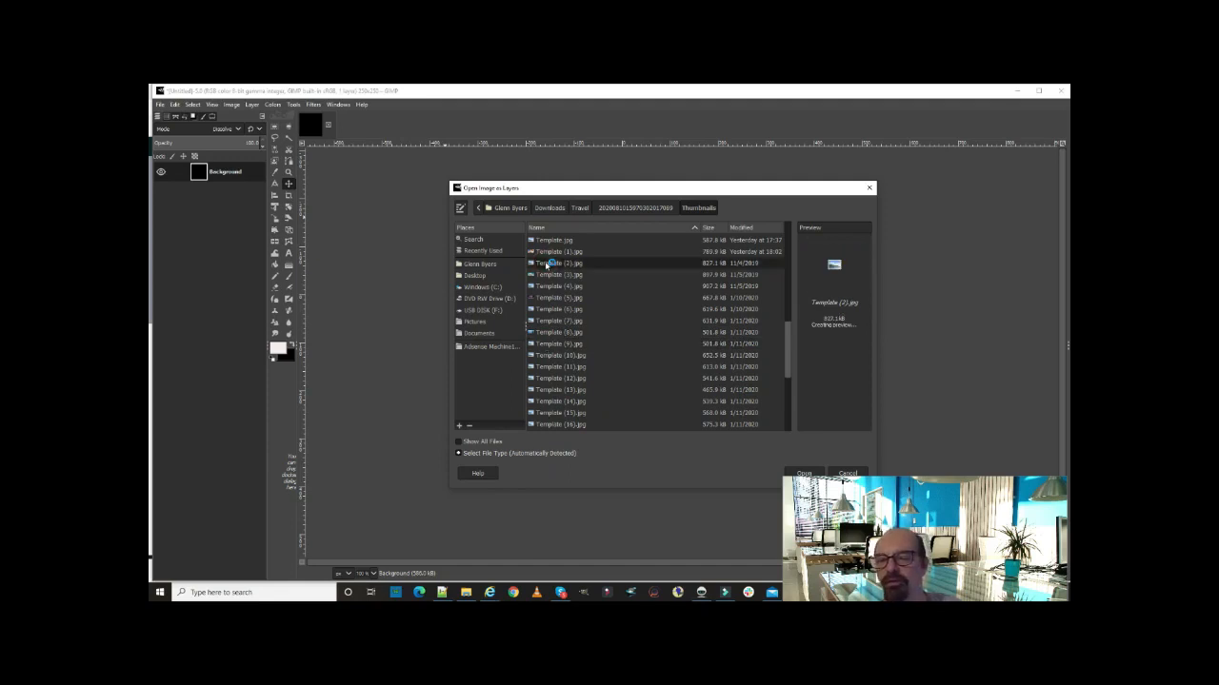
pyautogui.click(560, 262)
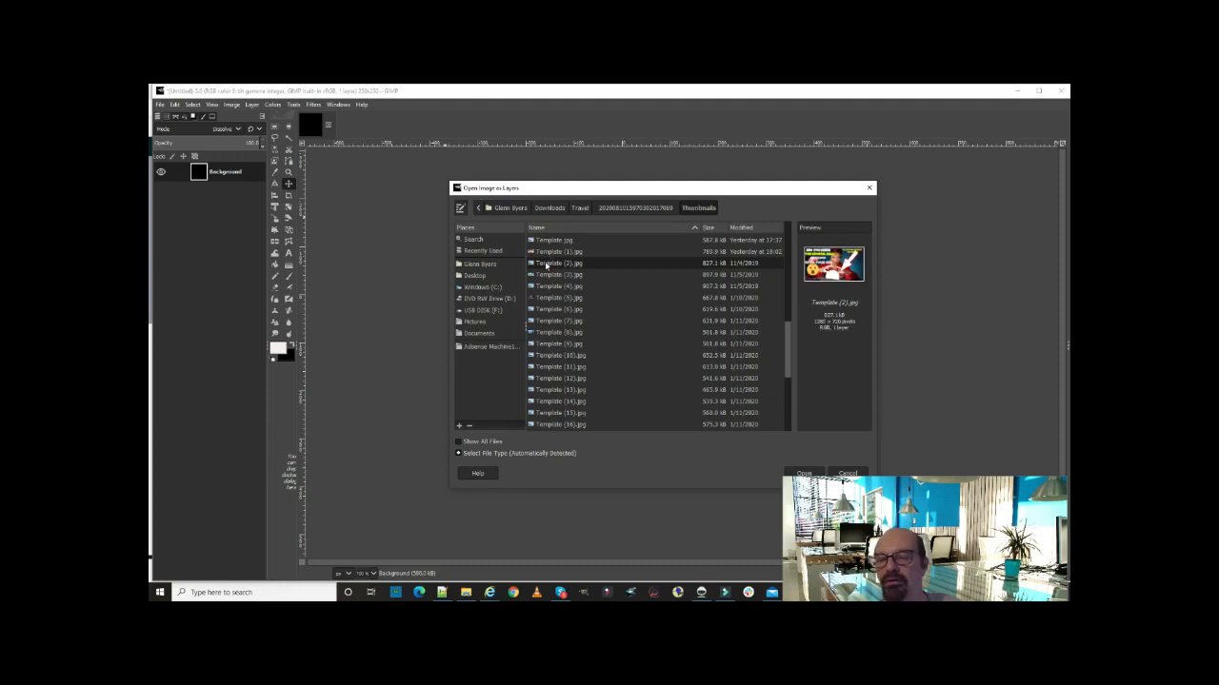
pyautogui.click(558, 378)
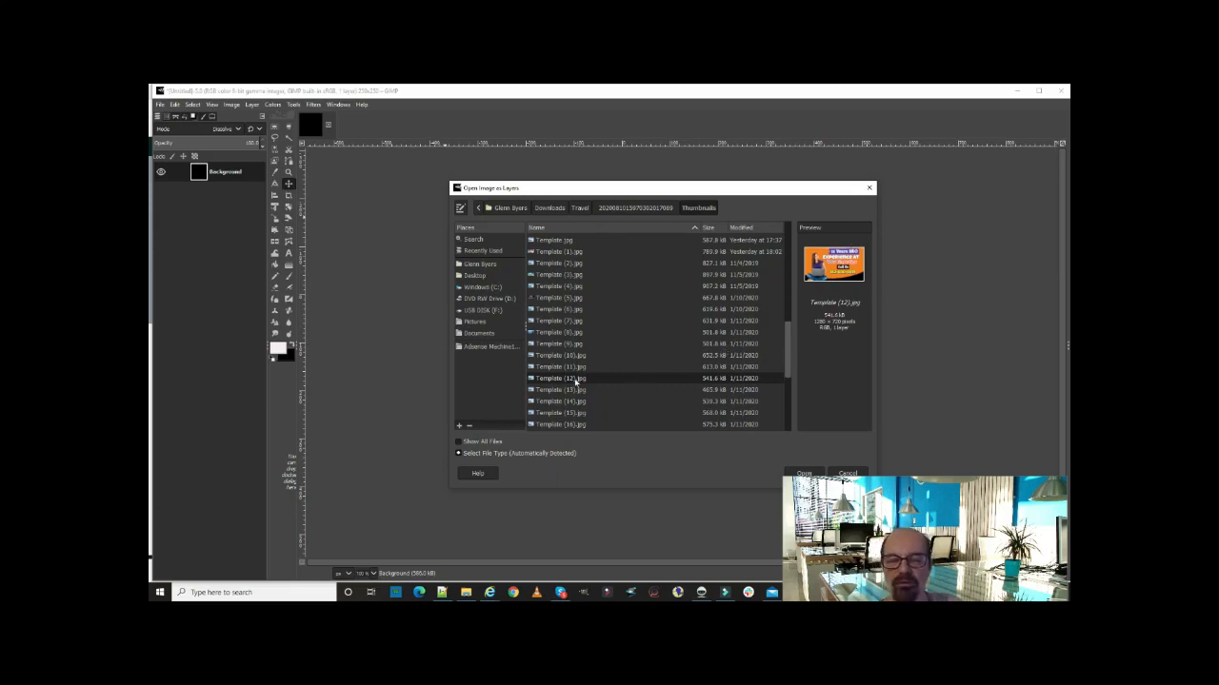
pyautogui.click(559, 378)
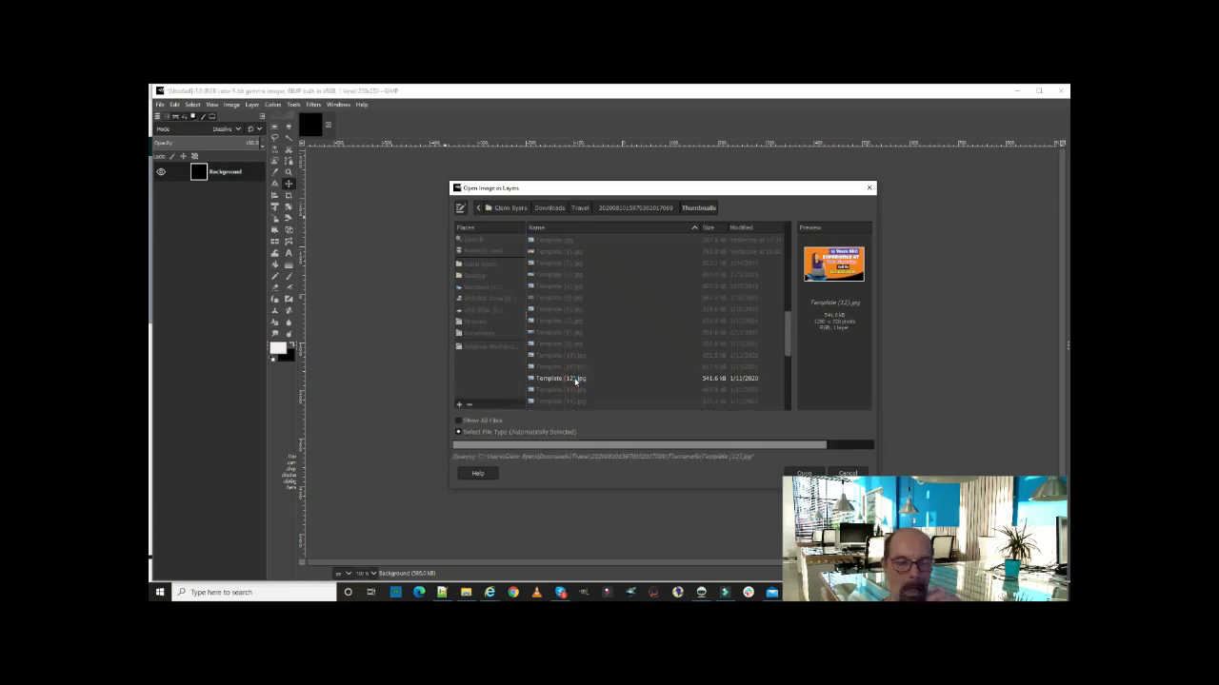
# - Load Template (12) as a layer and browse the canvas tool menus
pyautogui.click(804, 473)
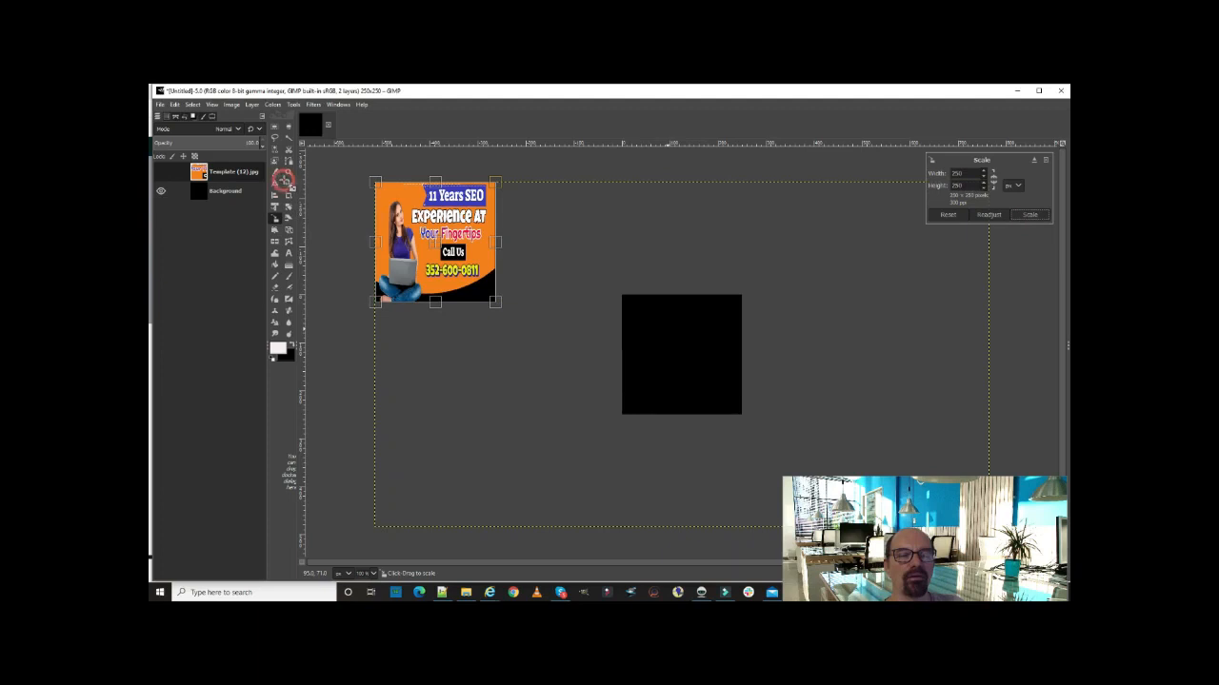
pyautogui.moveTo(942, 328)
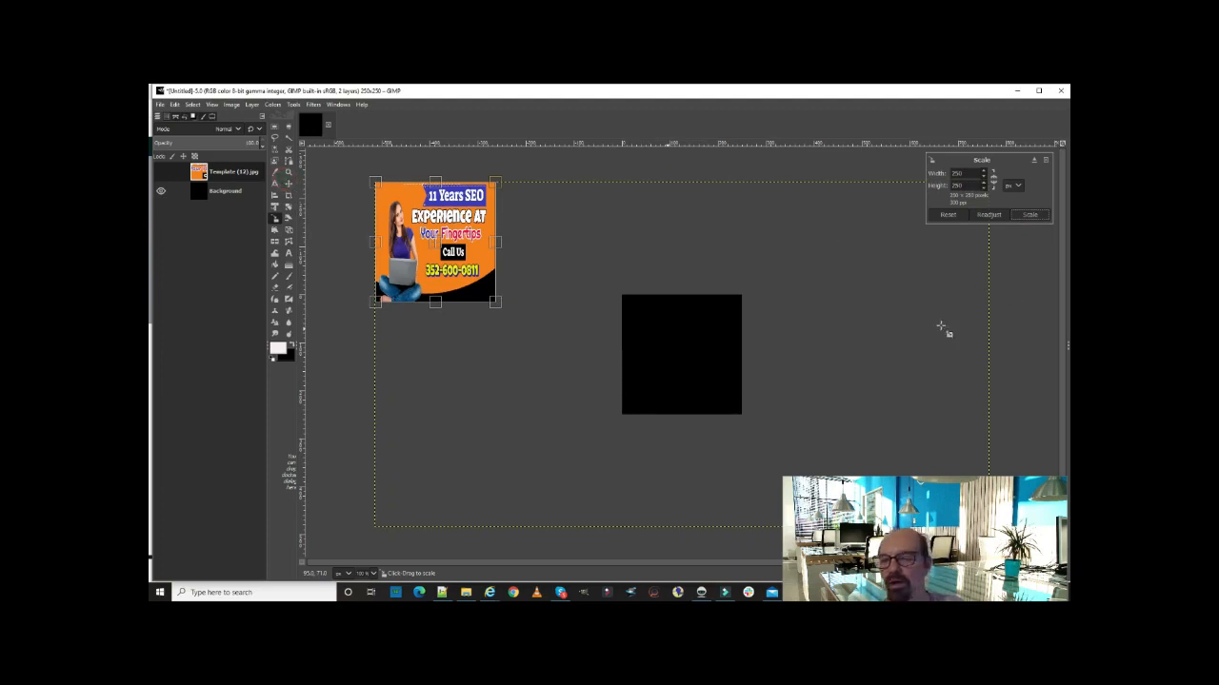
pyautogui.moveTo(681, 330)
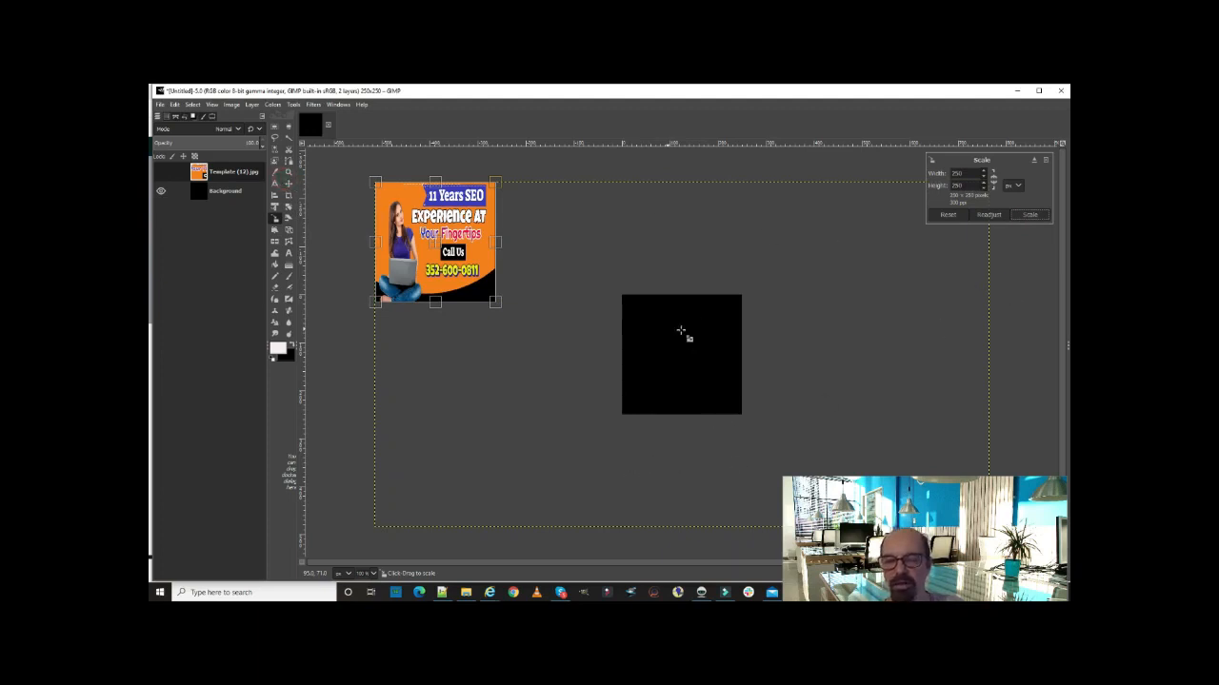
pyautogui.rightClick(680, 328)
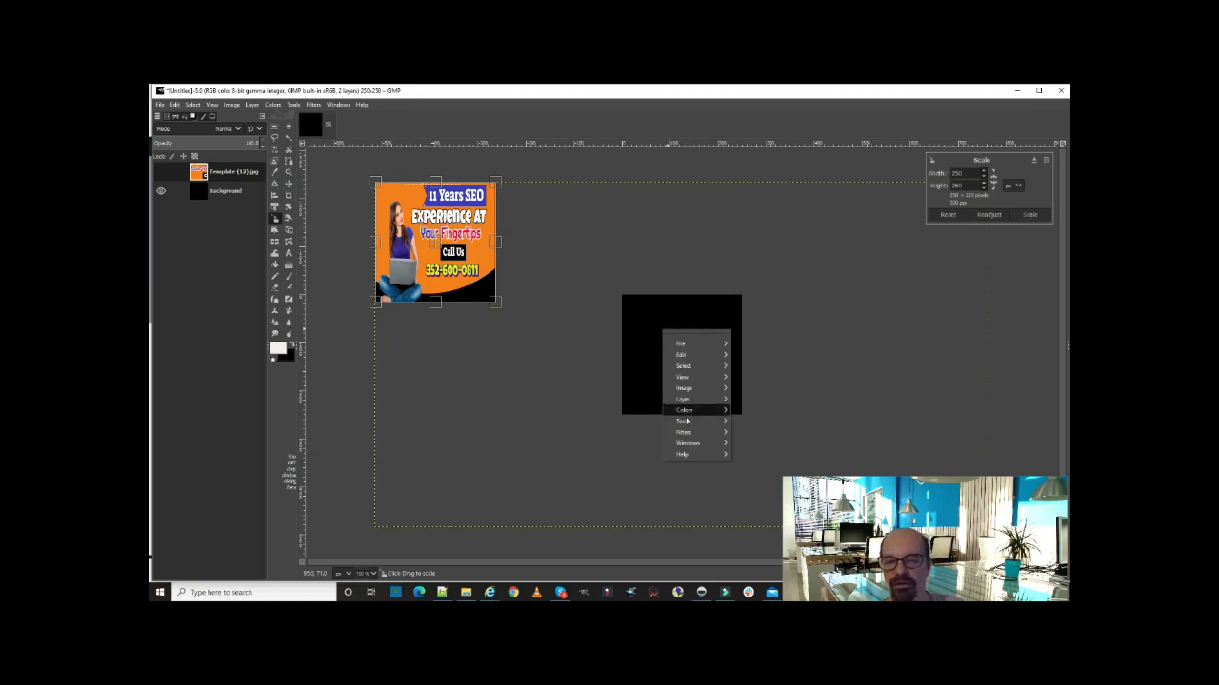
pyautogui.click(683, 421)
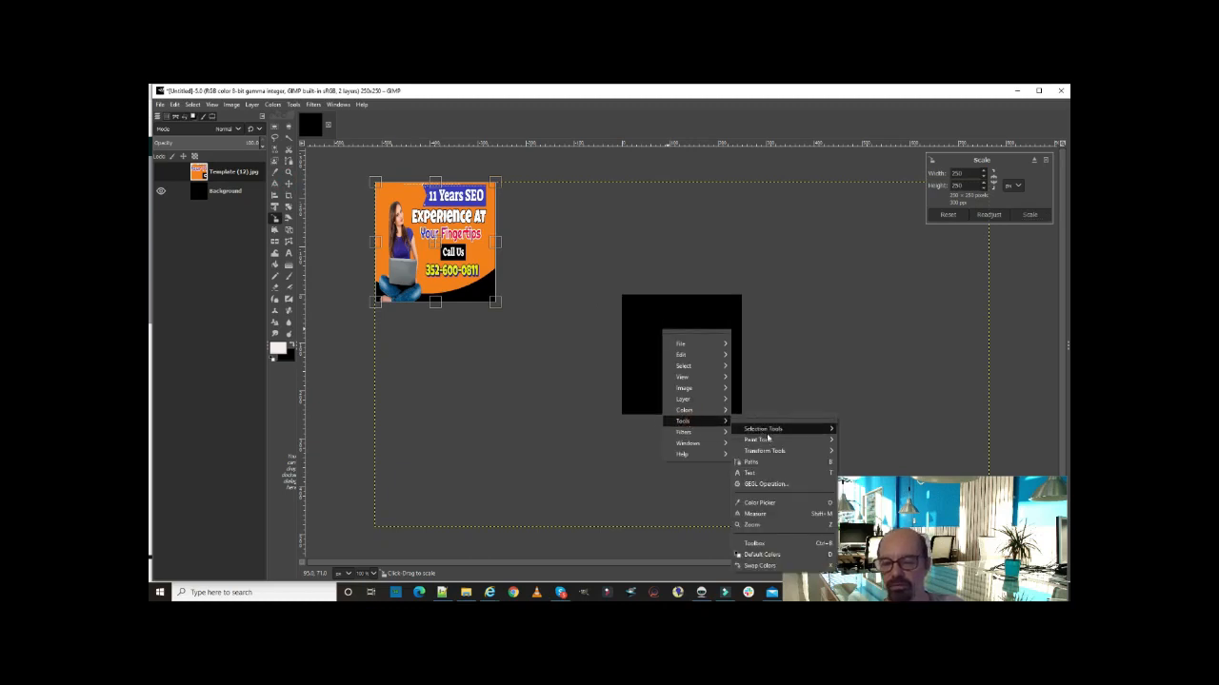
pyautogui.moveTo(761, 544)
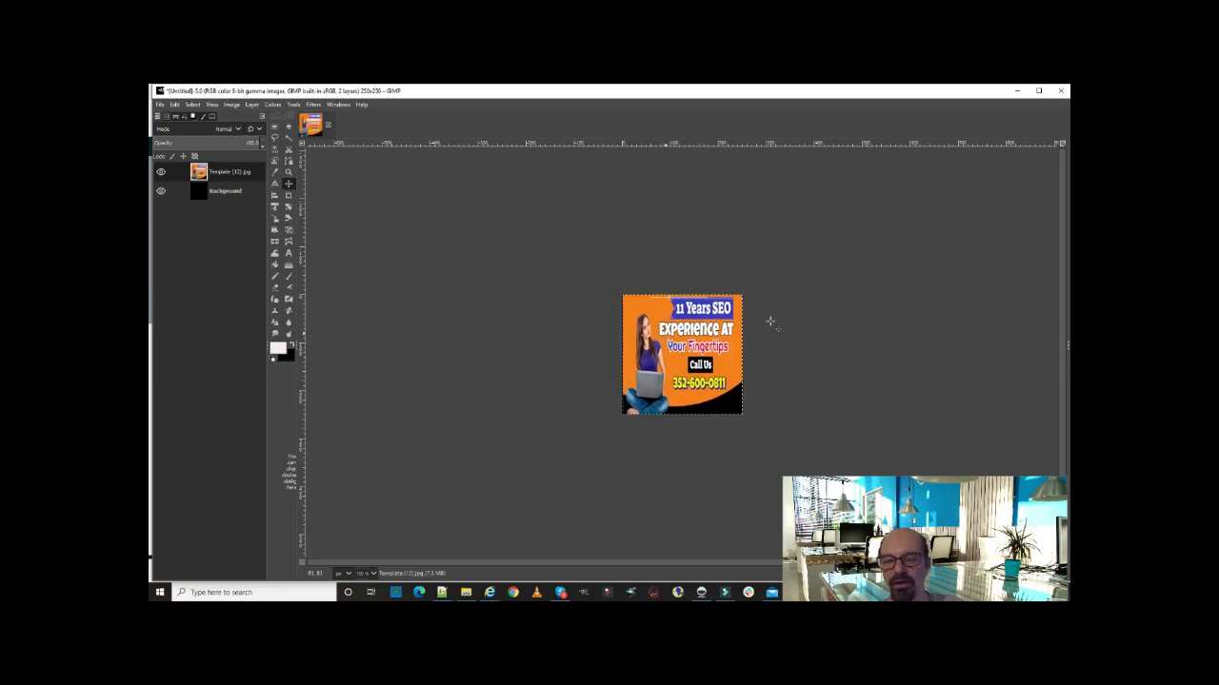
pyautogui.moveTo(362, 222)
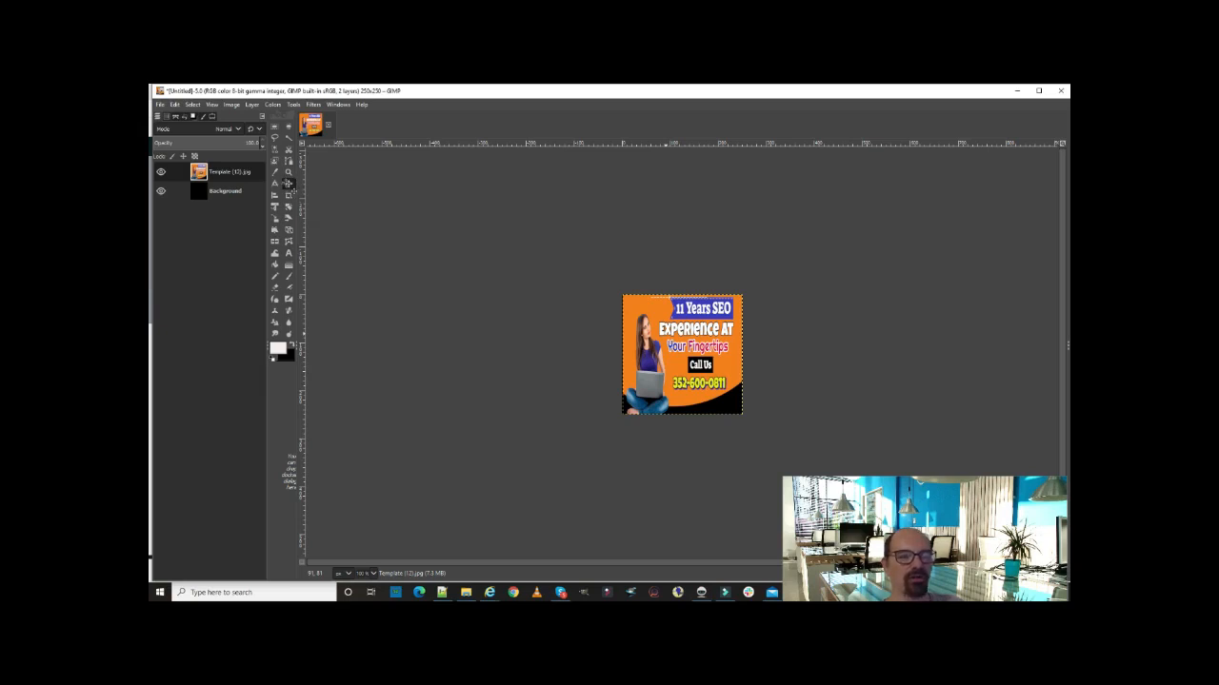
pyautogui.moveTo(356, 262)
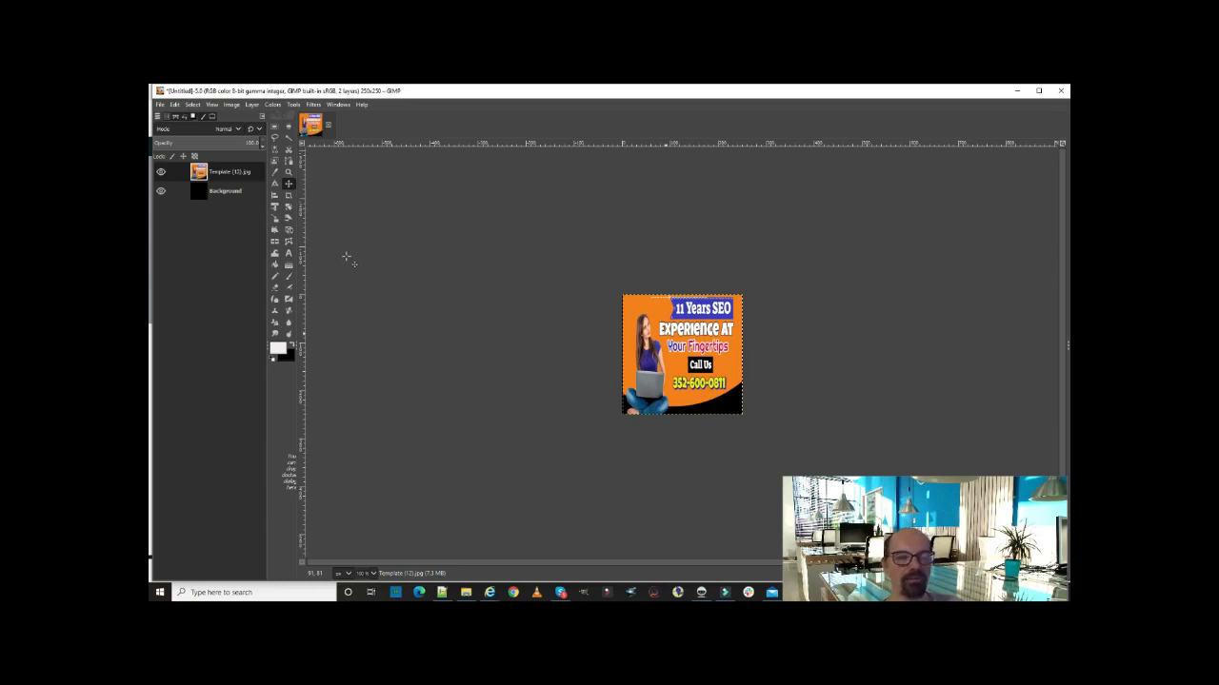
pyautogui.moveTo(359, 246)
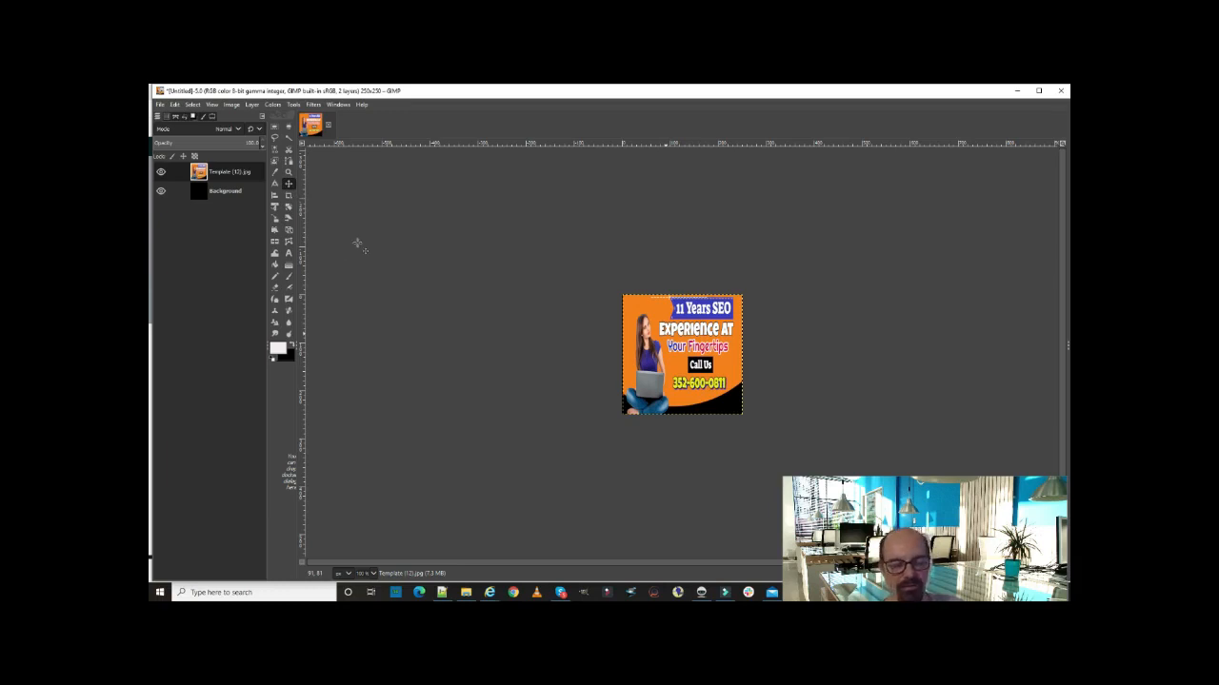
pyautogui.moveTo(398, 240)
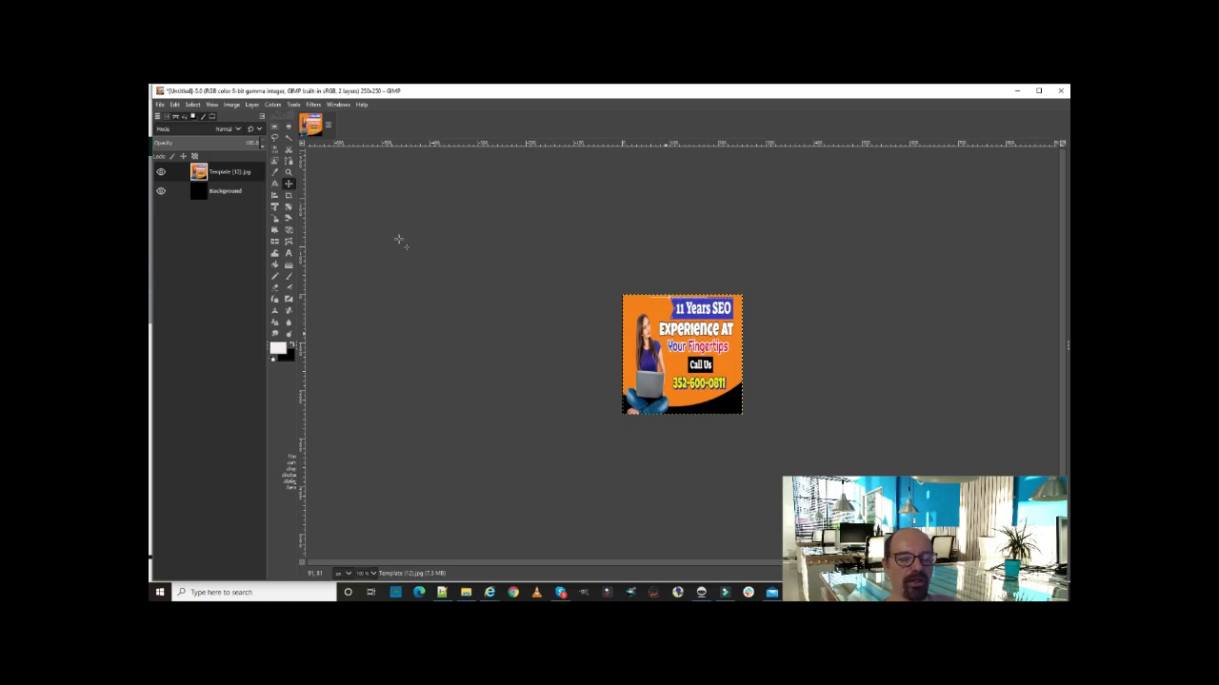
pyautogui.moveTo(313, 205)
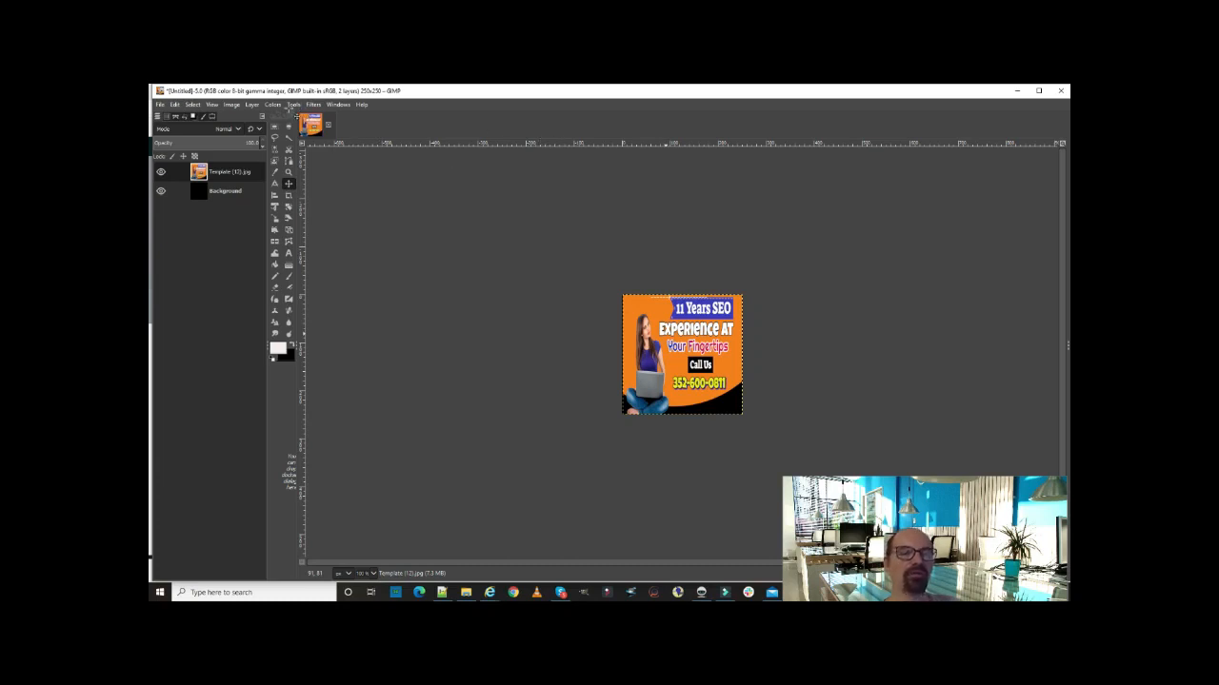
pyautogui.click(294, 105)
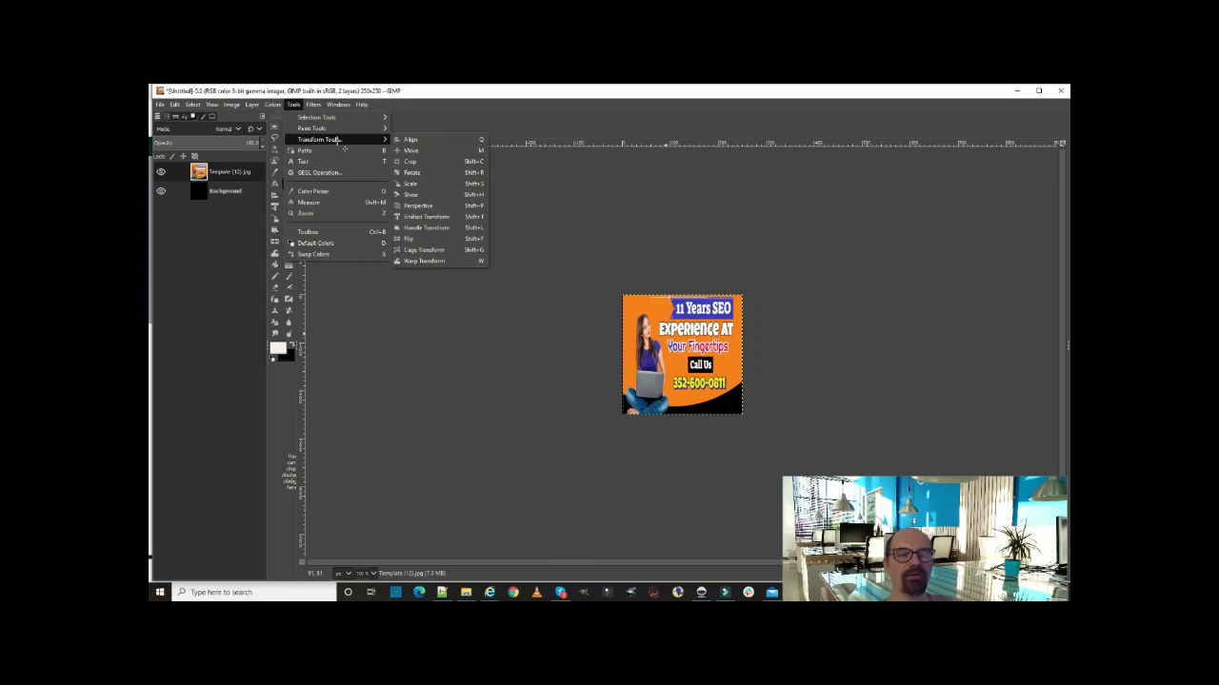
pyautogui.moveTo(360, 145)
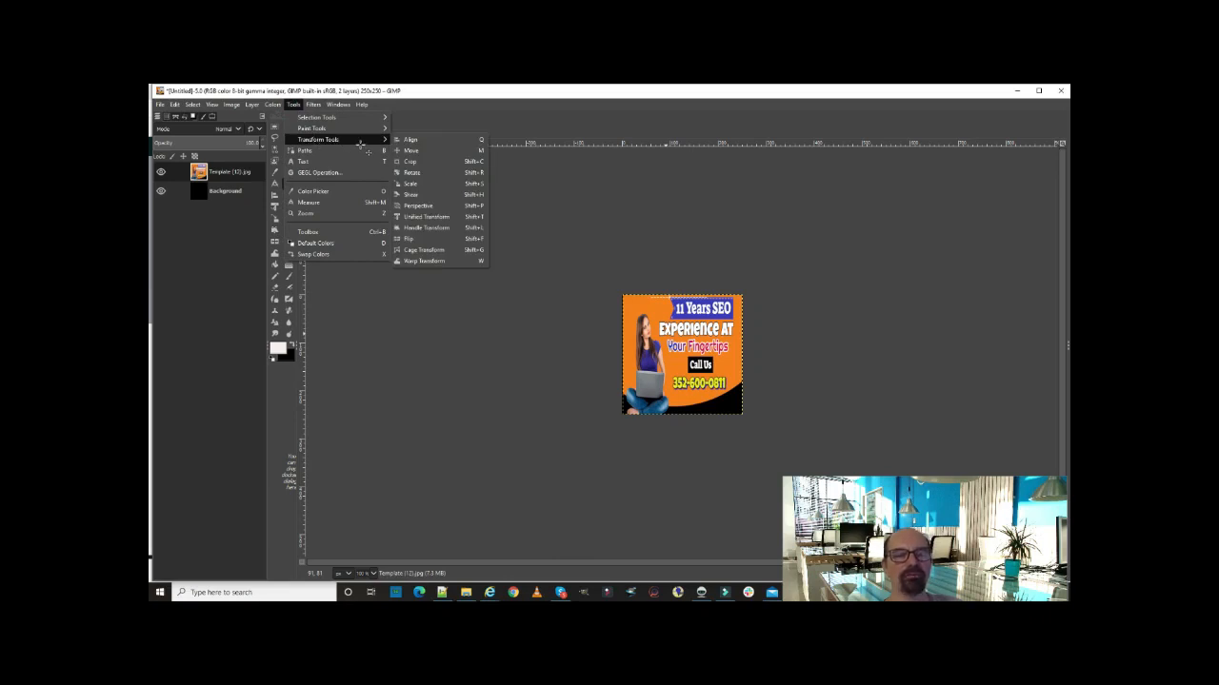
pyautogui.moveTo(411, 151)
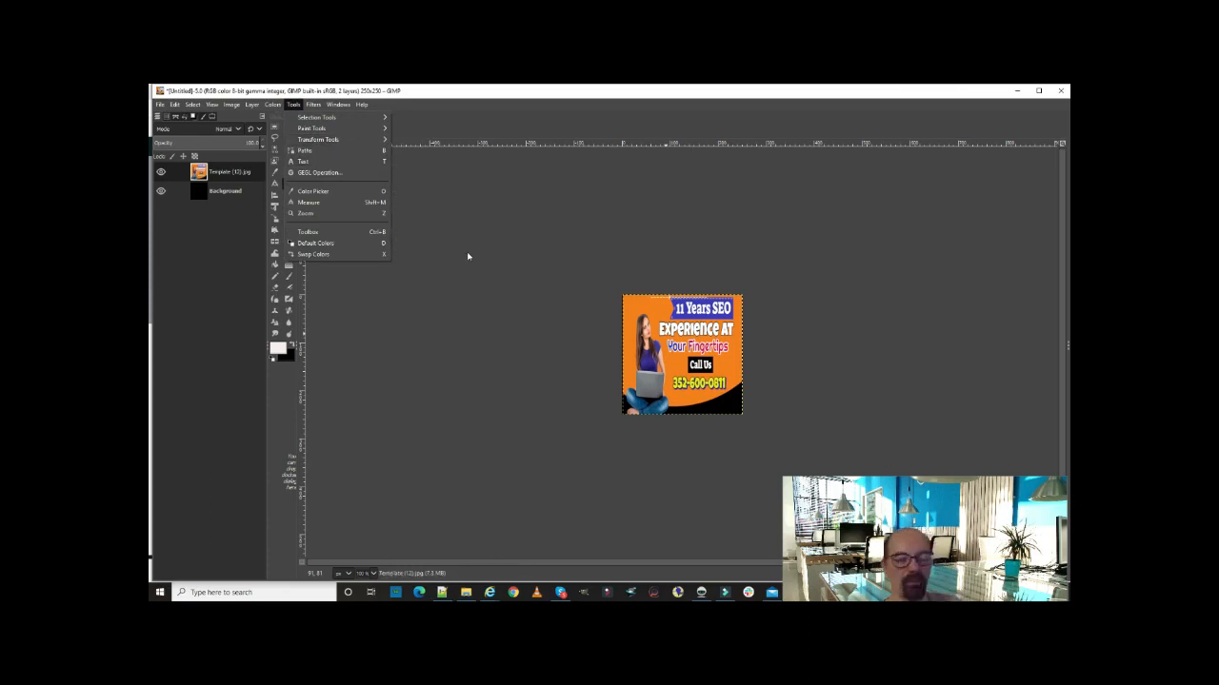
pyautogui.moveTo(511, 250)
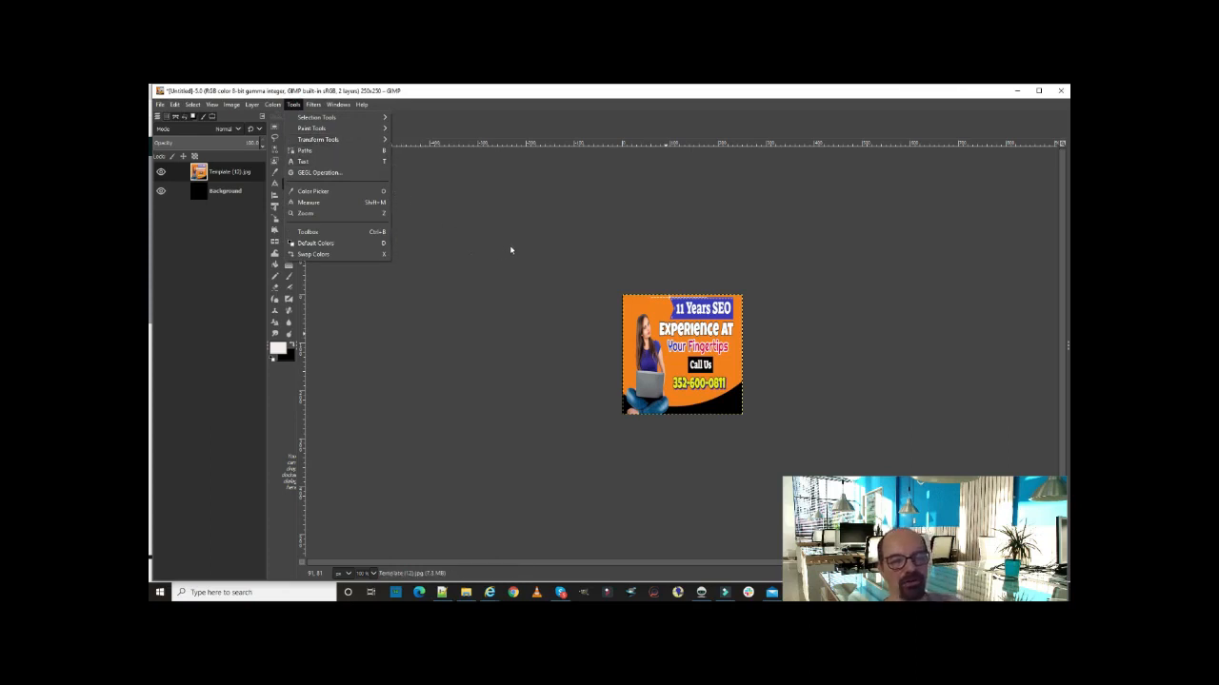
pyautogui.moveTo(480, 226)
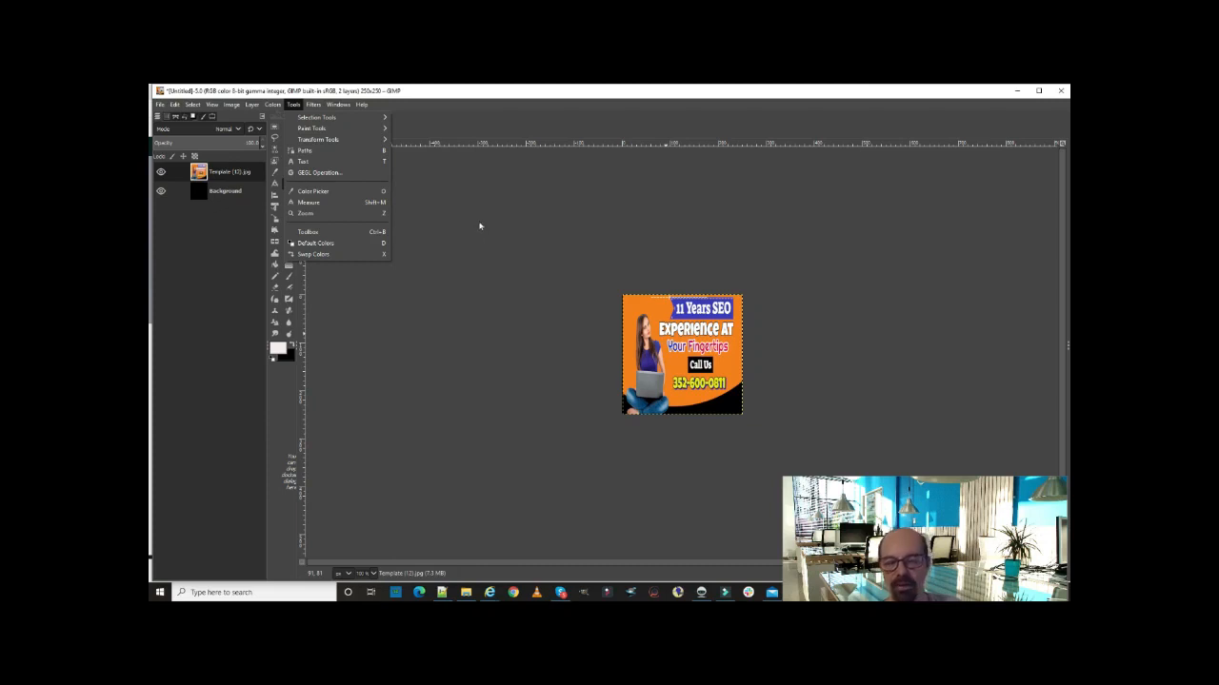
pyautogui.moveTo(475, 231)
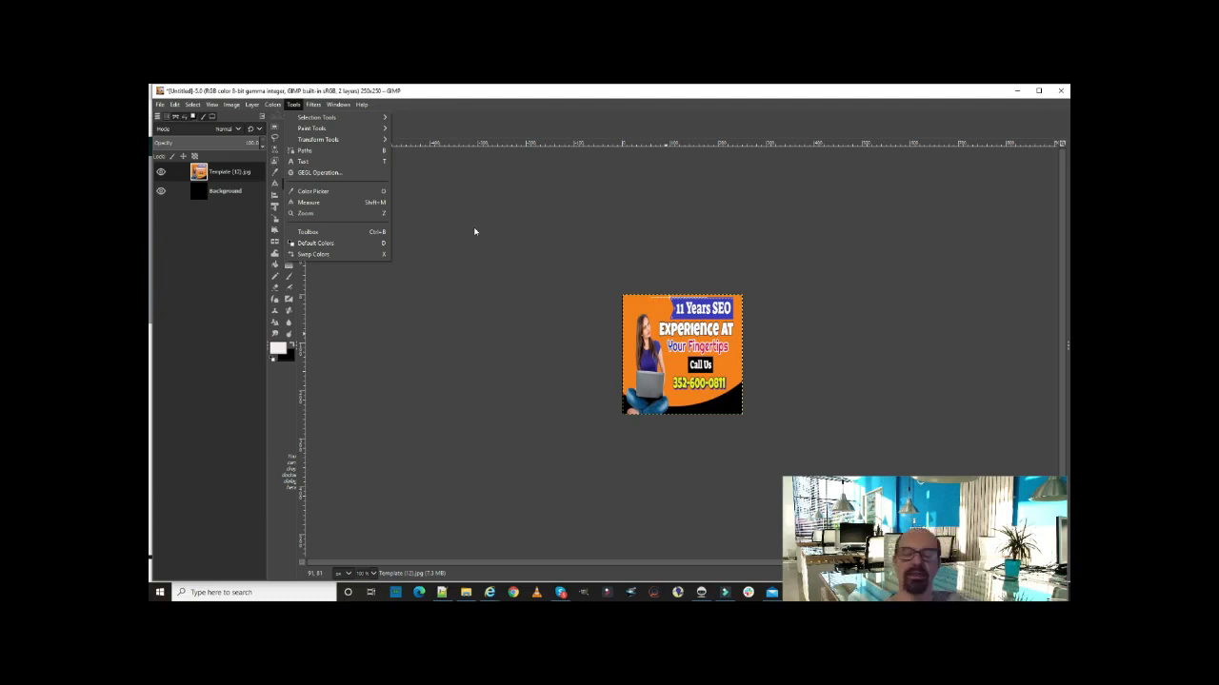
pyautogui.click(160, 105)
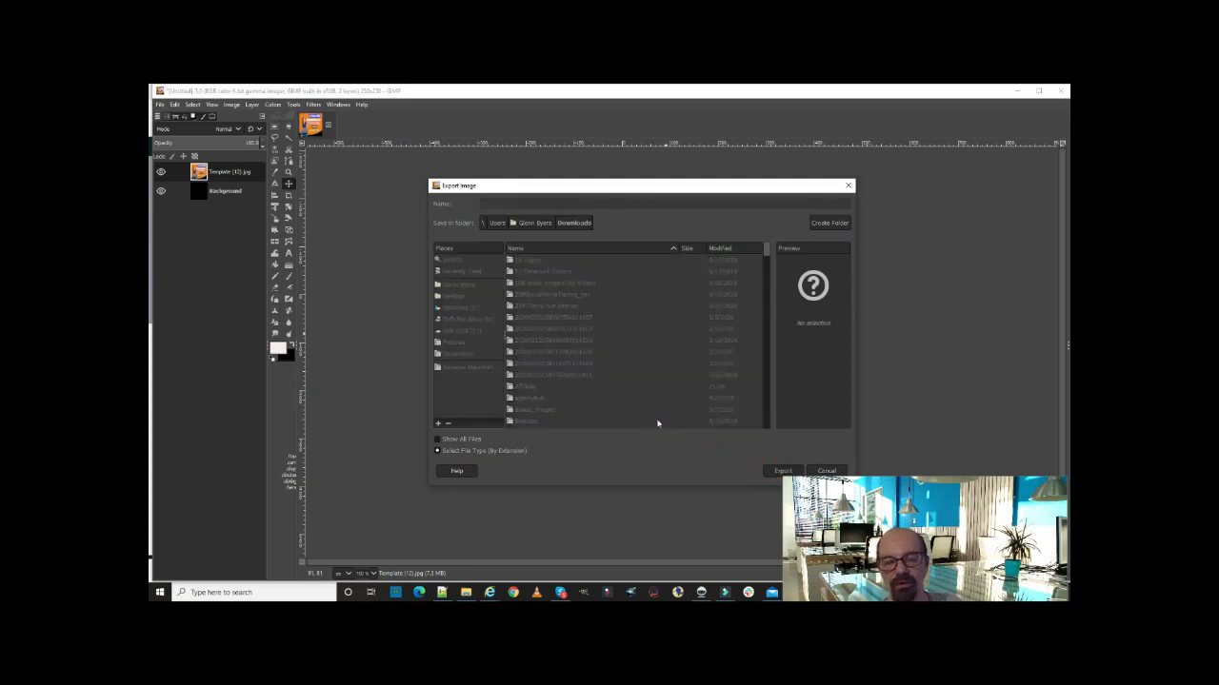
# - Export the orange ad as 250x250A.jpg and confirm the JPEG options
pyautogui.click(781, 470)
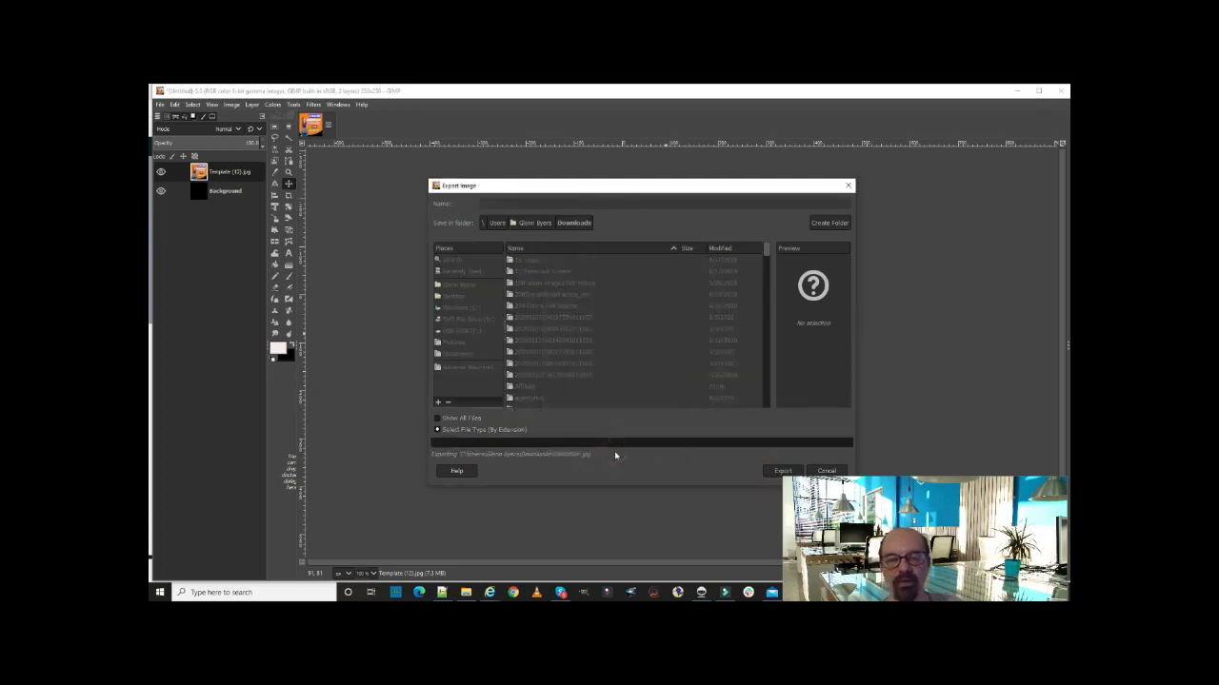
pyautogui.click(782, 470)
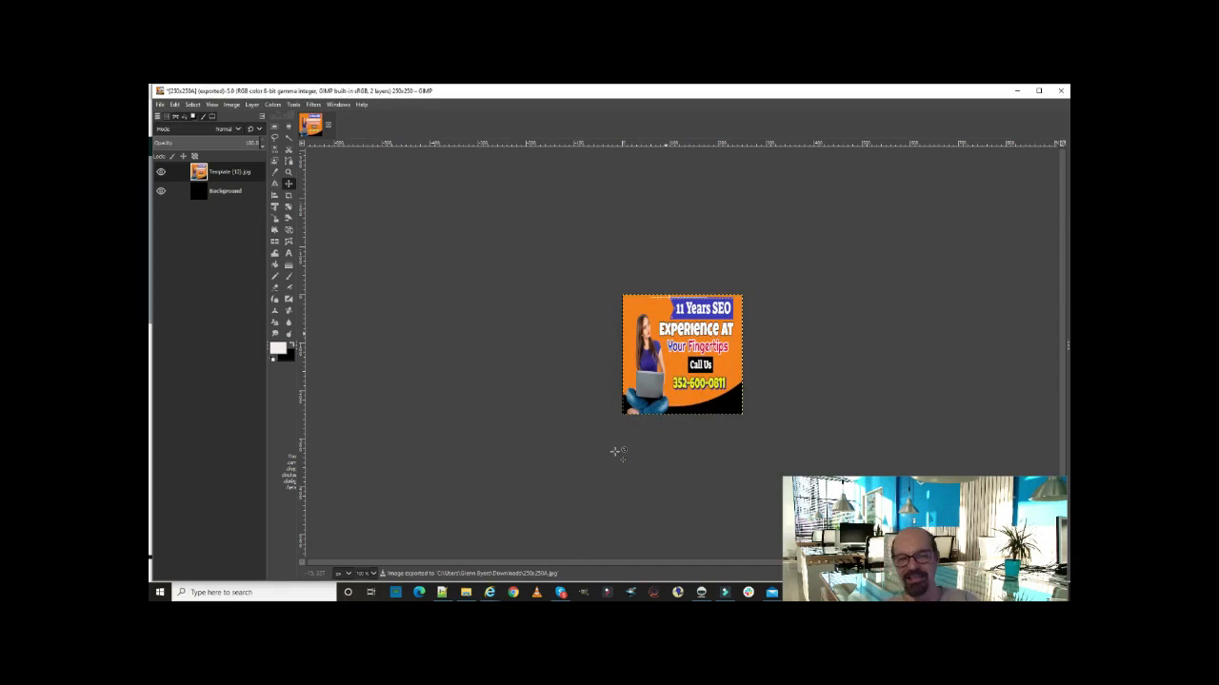